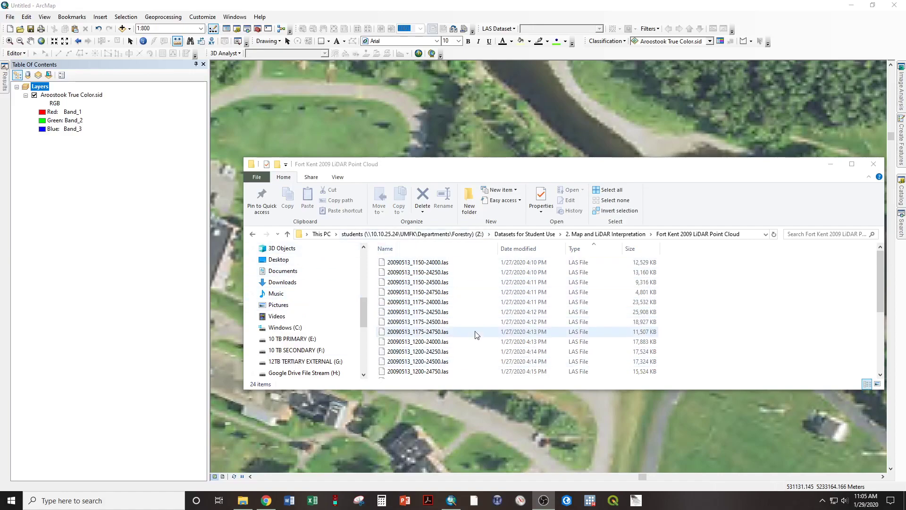
- Minimize the File Explorer window showing the Fort Kent 2009 LiDAR Point Cloud folder
click(417, 361)
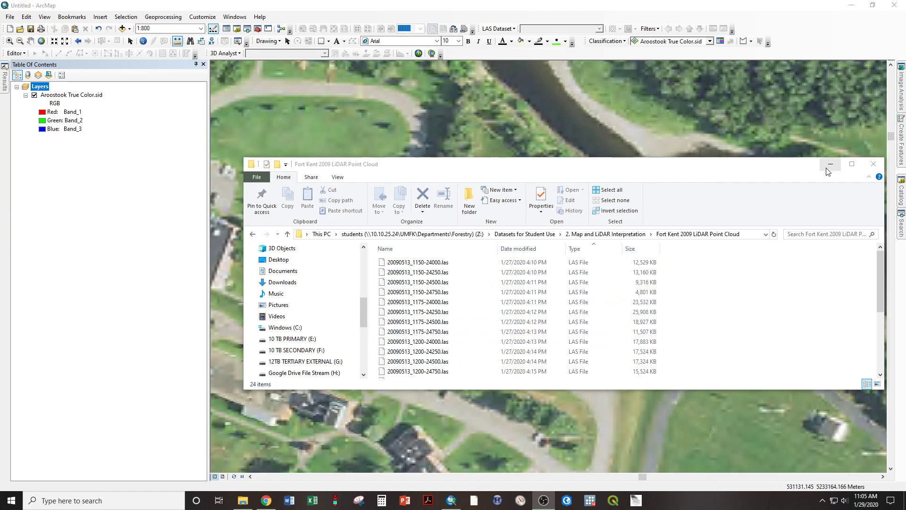
mouse_move(831, 164)
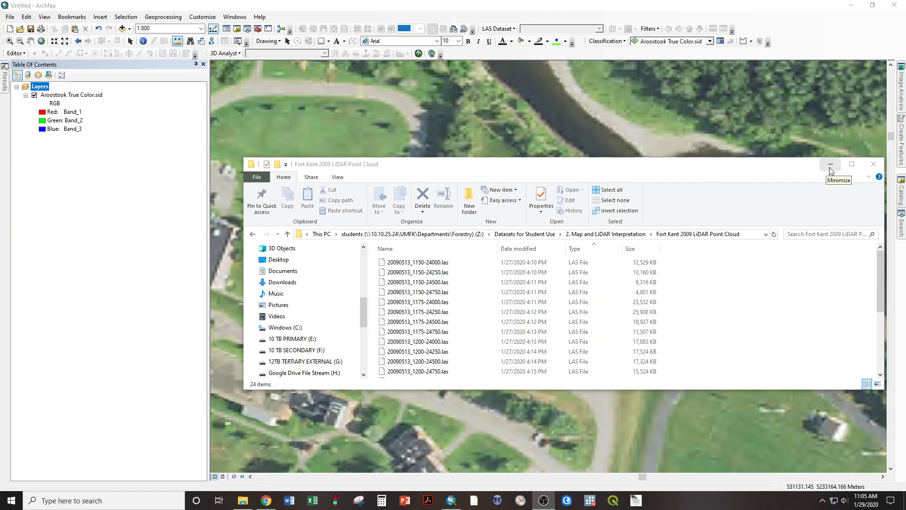
click(831, 164)
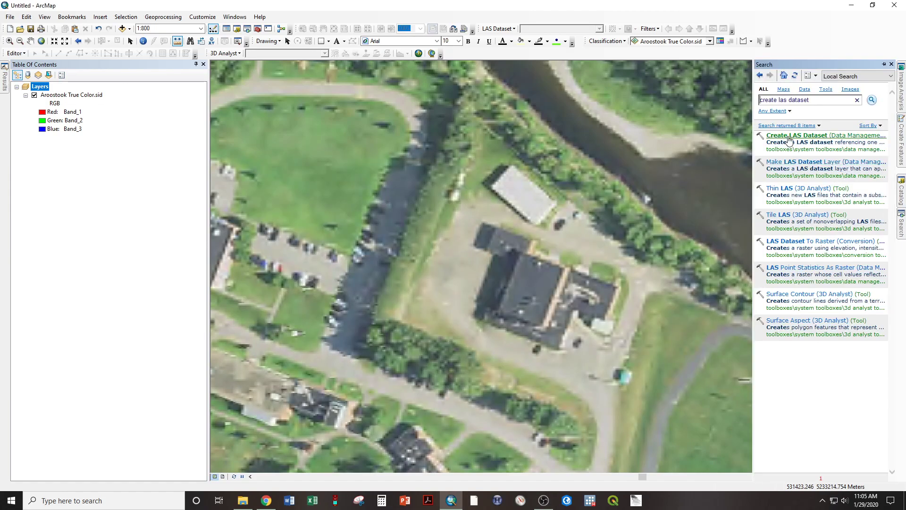
- Build a LAS dataset from the Fort Kent 2009 LiDAR folder in NAD_1983_UTM_Zone_19N
click(799, 136)
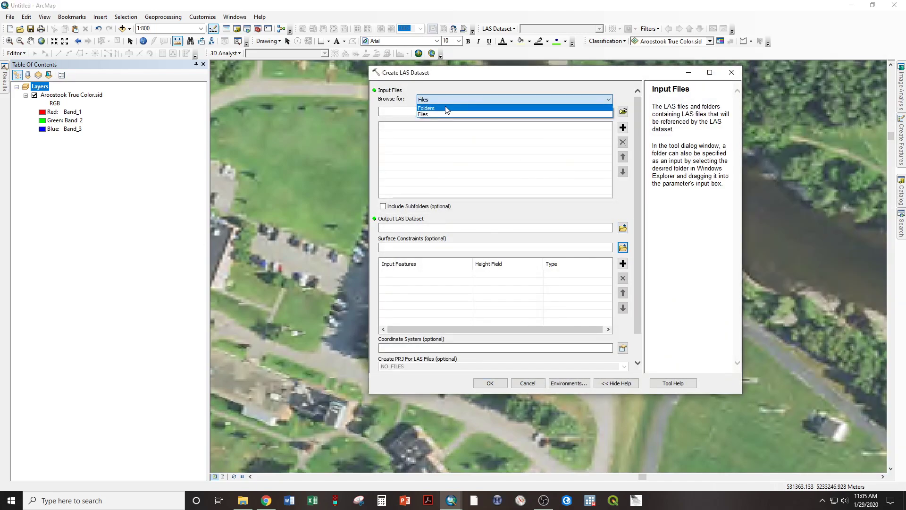
click(426, 109)
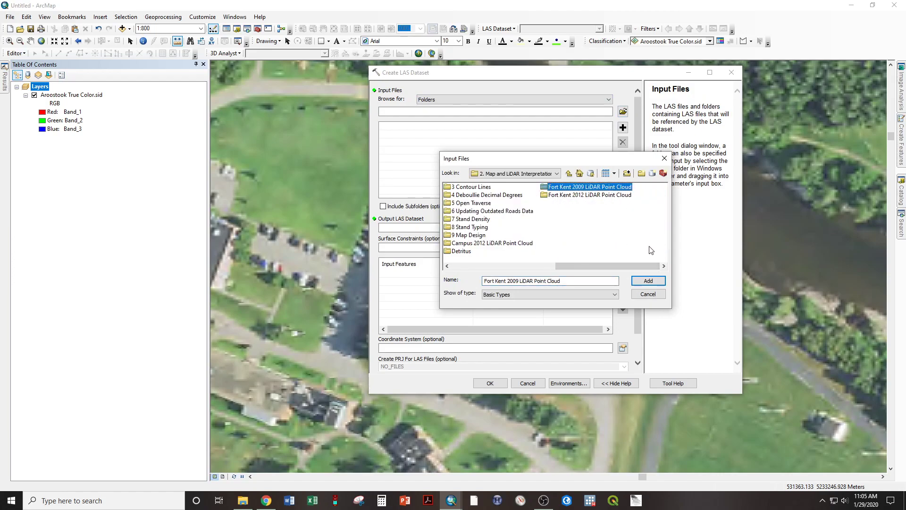
click(647, 280)
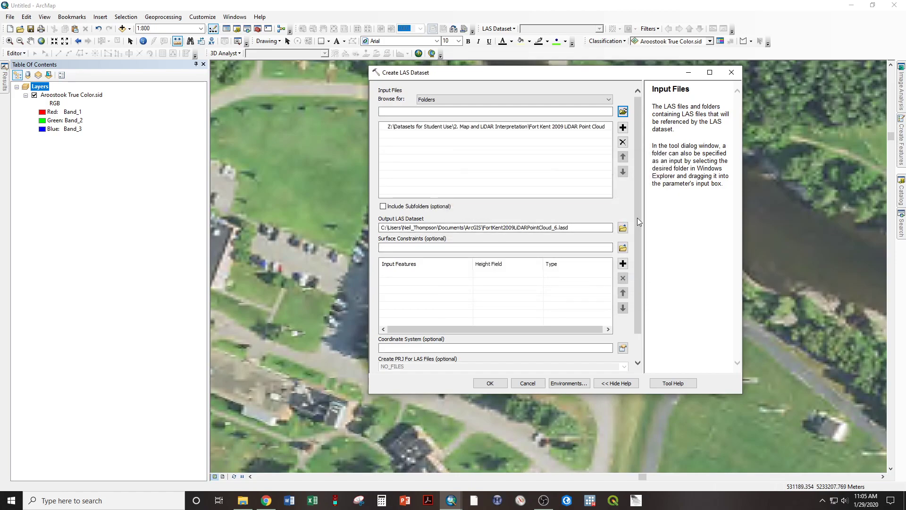
scroll(down, 3)
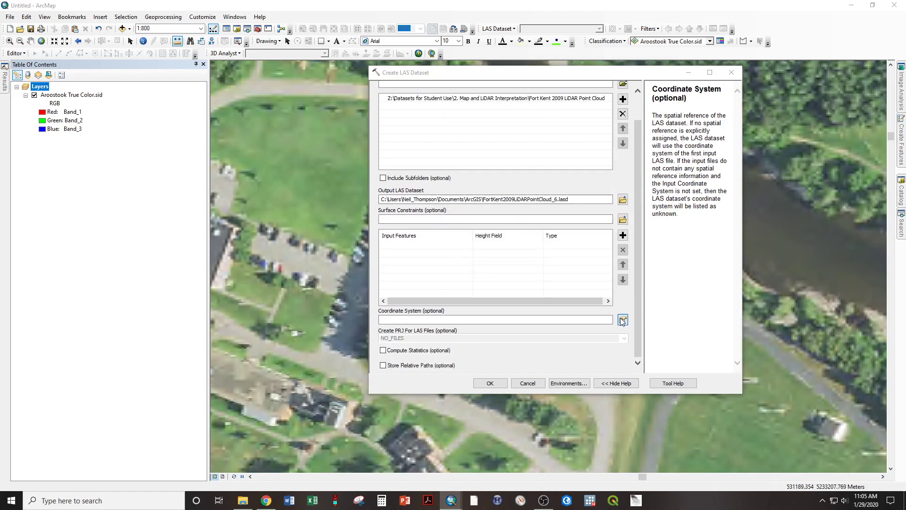
click(623, 320)
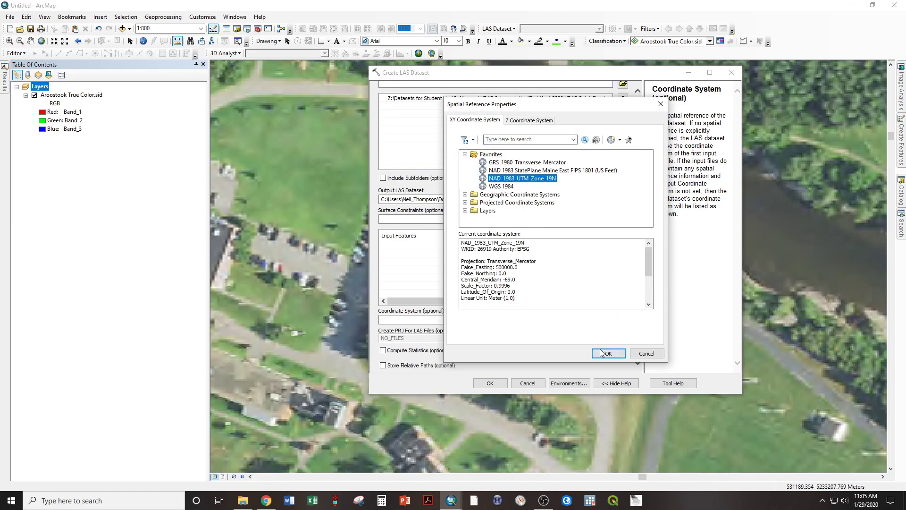
click(608, 353)
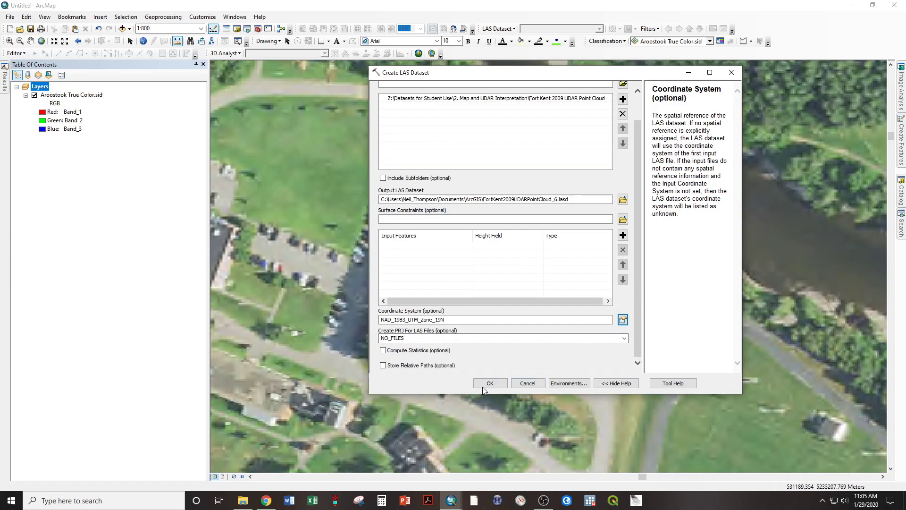
click(490, 383)
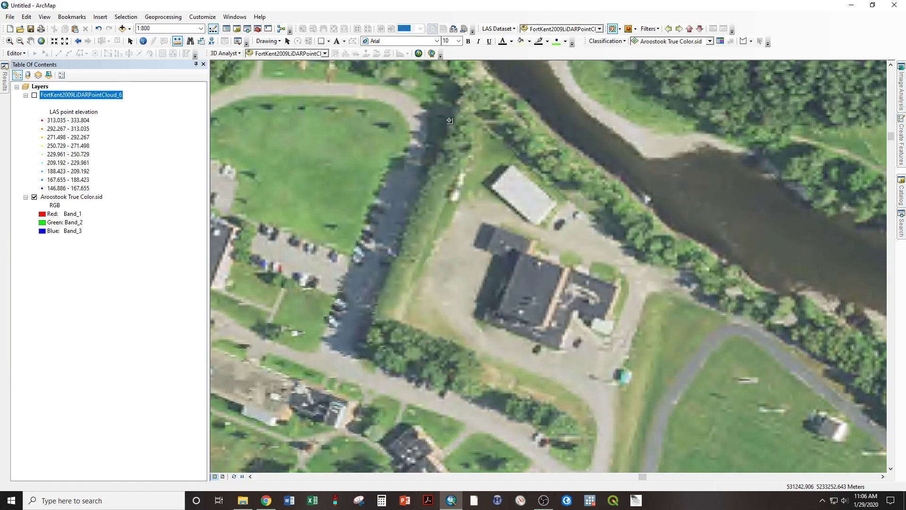
- Turn on the FortKent2009LiDARPointCloud_6 layer and filter it to Ground points
click(34, 95)
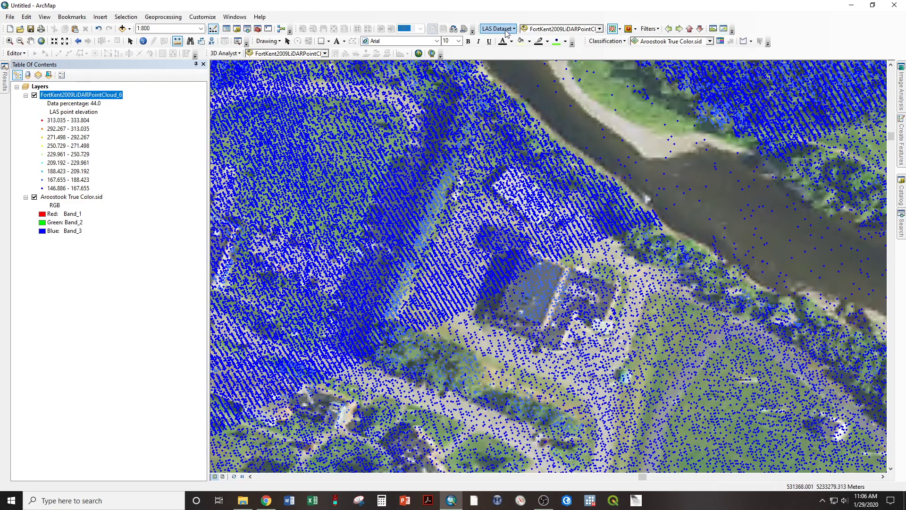
mouse_move(773, 32)
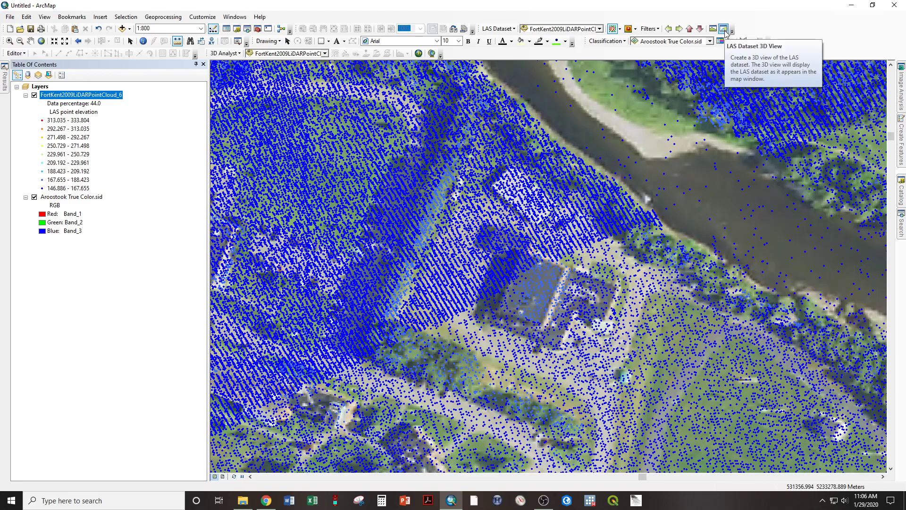
click(723, 29)
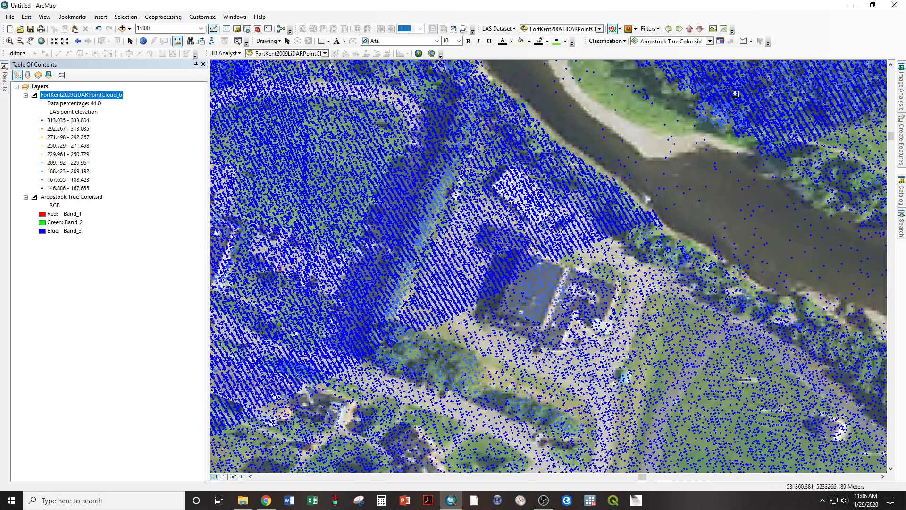
click(648, 28)
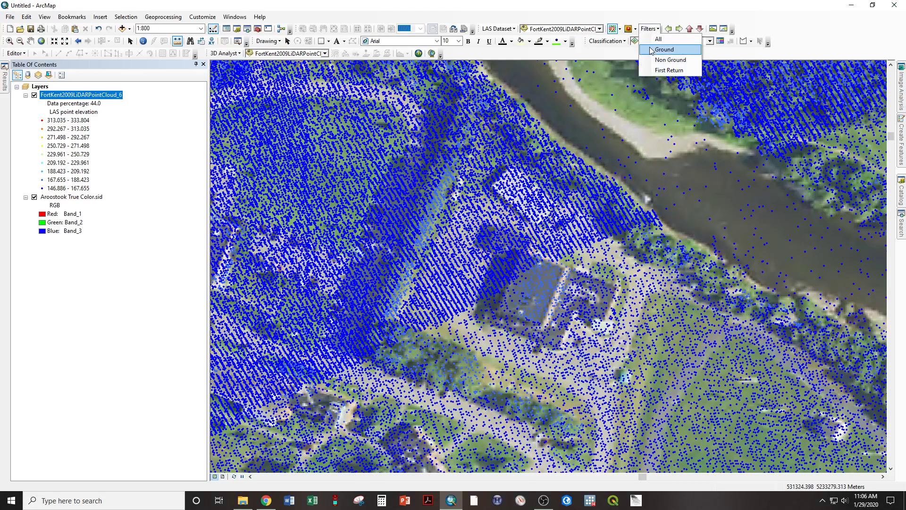
click(665, 49)
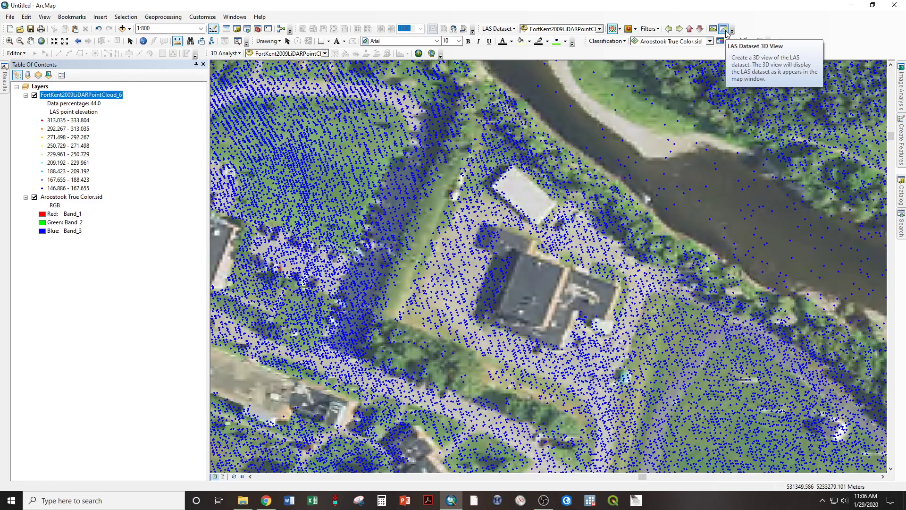
click(722, 29)
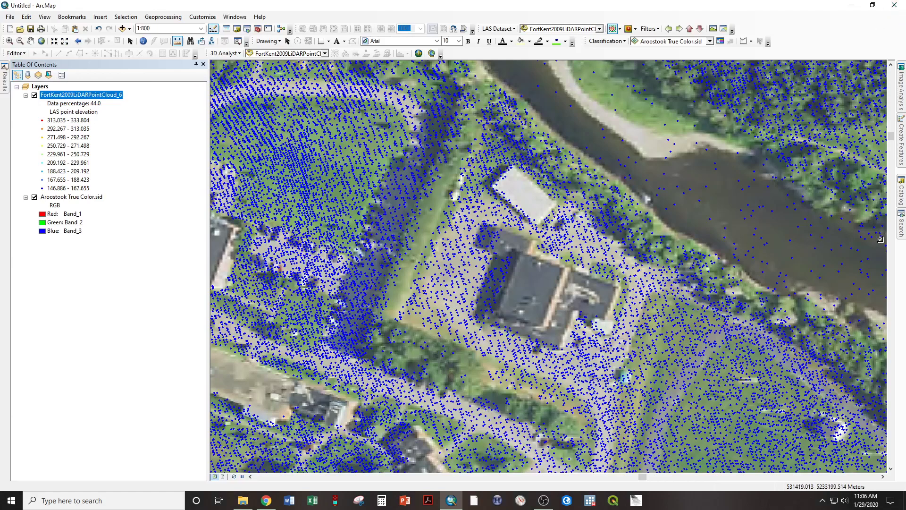
- Convert the FortKent2009LiDARPointCloud_6 dataset to raster fortkent2009, adjusting the sampling value
text(create las dataset)
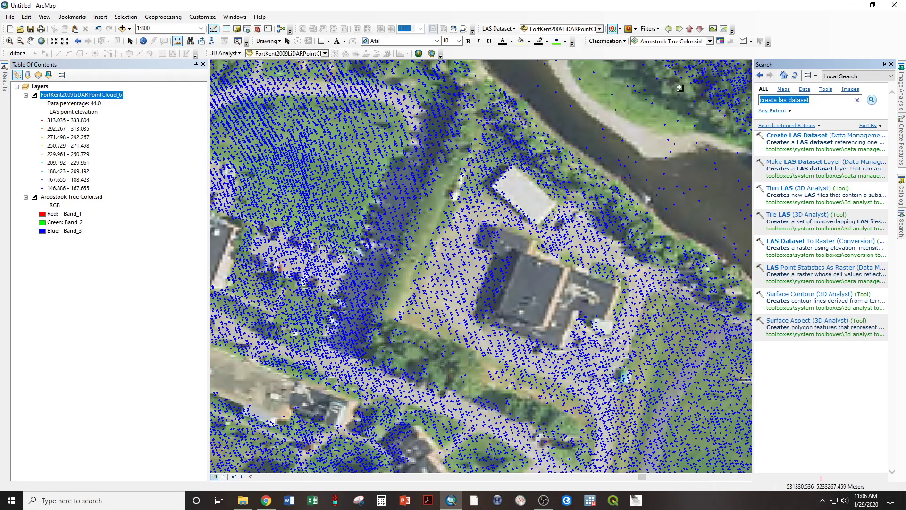
text(las dataset to raster)
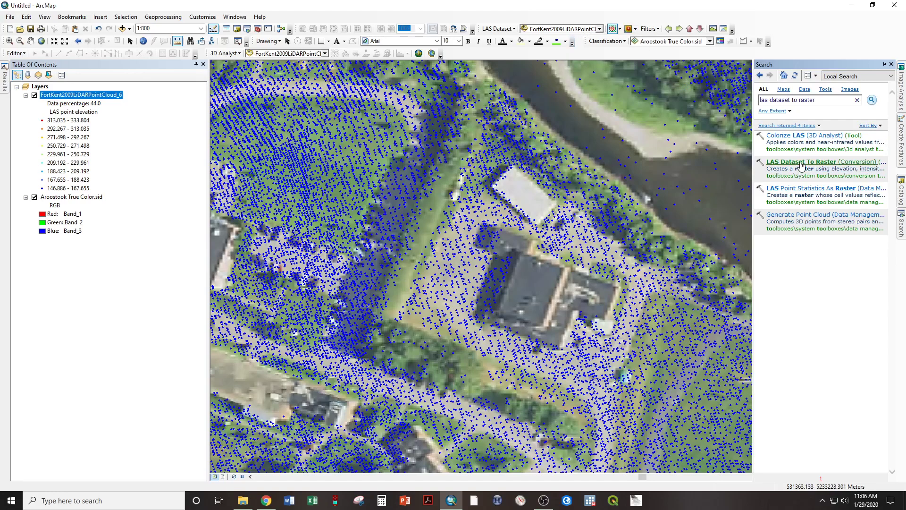
click(826, 161)
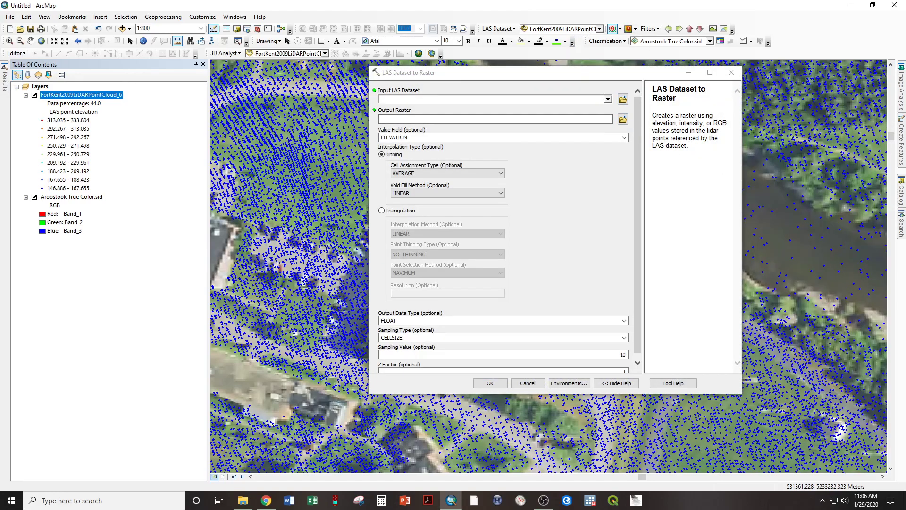
click(608, 99)
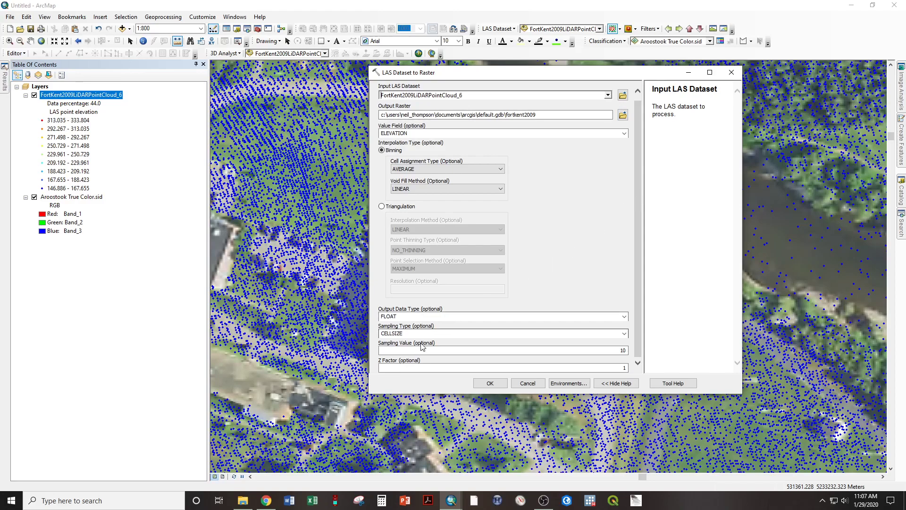
click(500, 349)
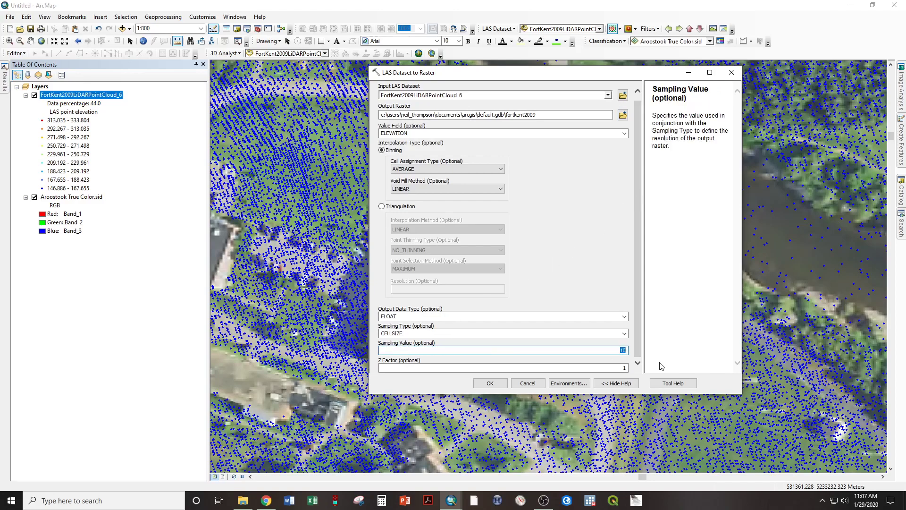
click(500, 350)
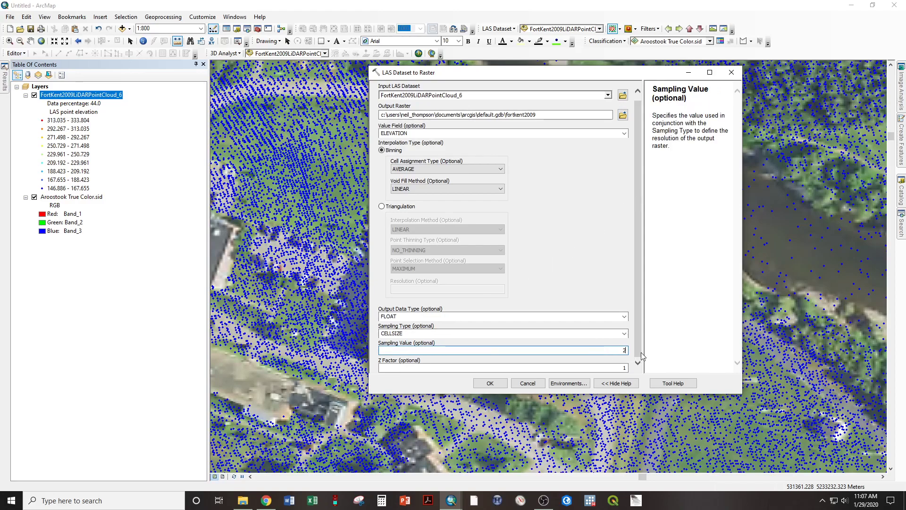
click(489, 383)
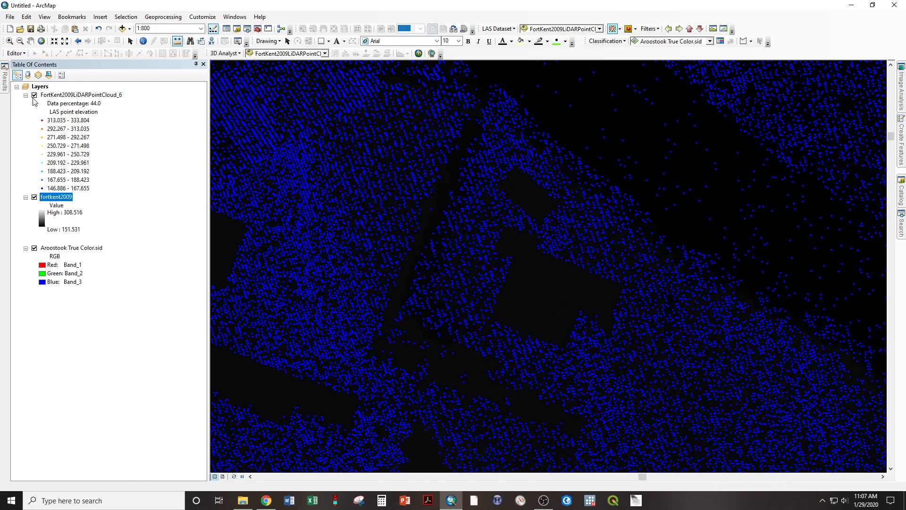
- Hide the point cloud and render fortkent2009 with the green-to-brown elevation colour ramp
click(34, 95)
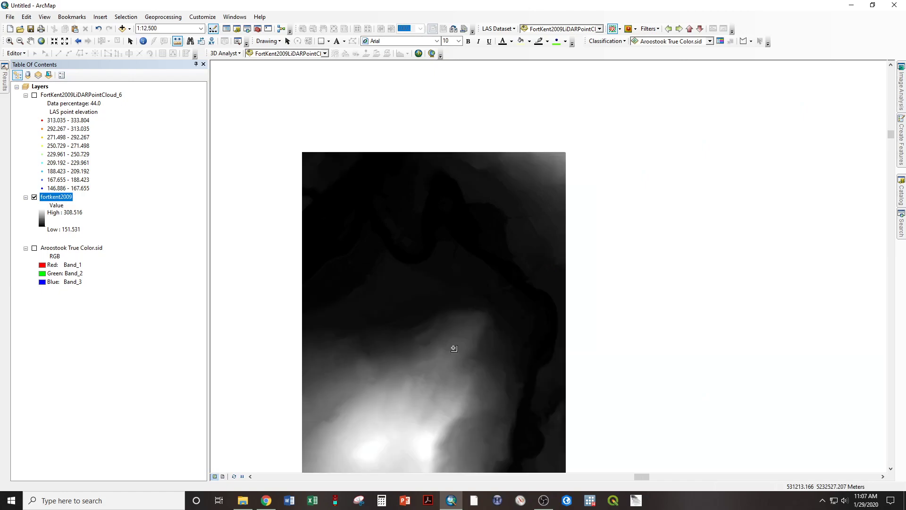
mouse_move(444, 193)
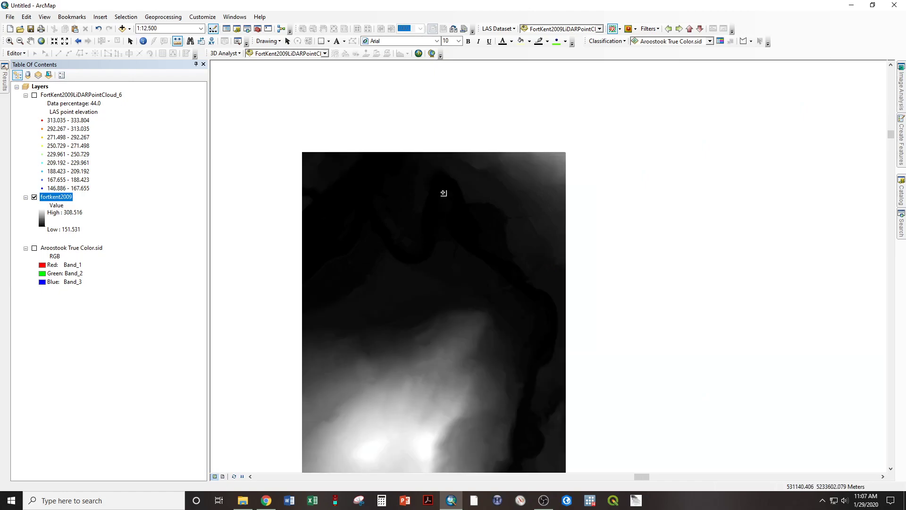
mouse_move(49, 217)
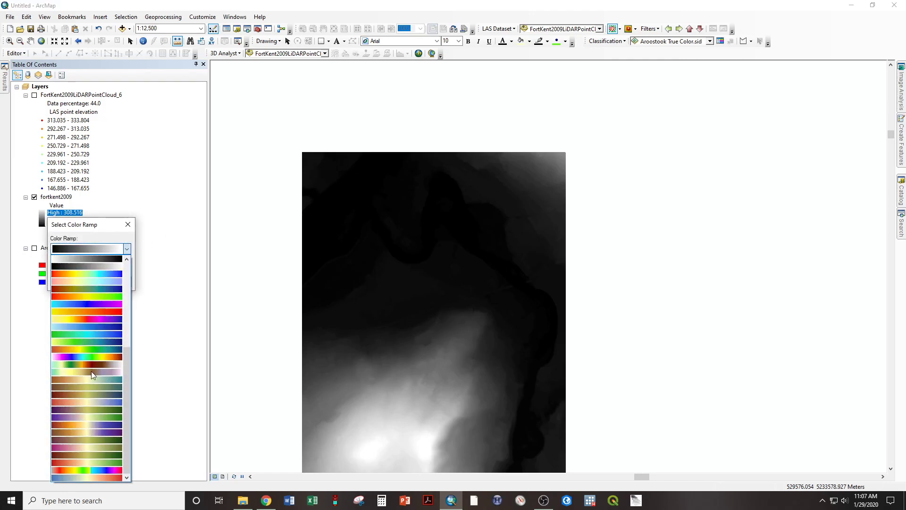
click(86, 369)
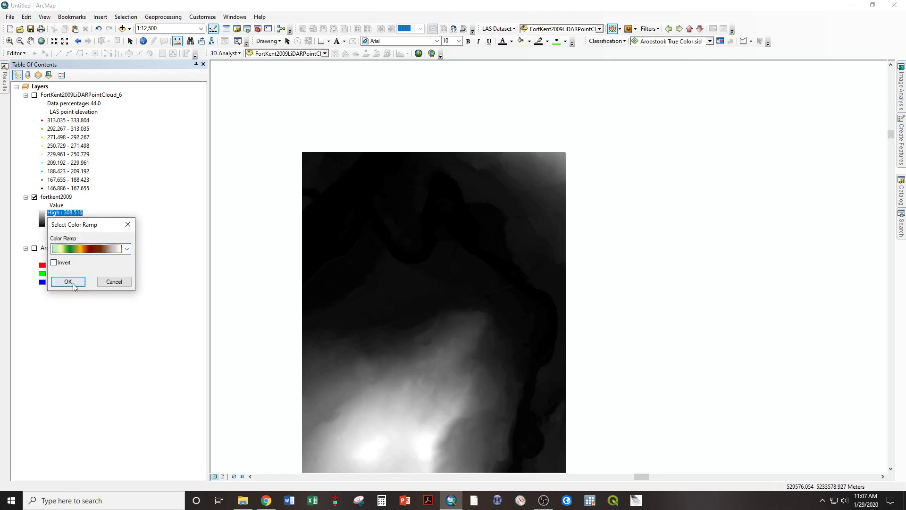
click(67, 281)
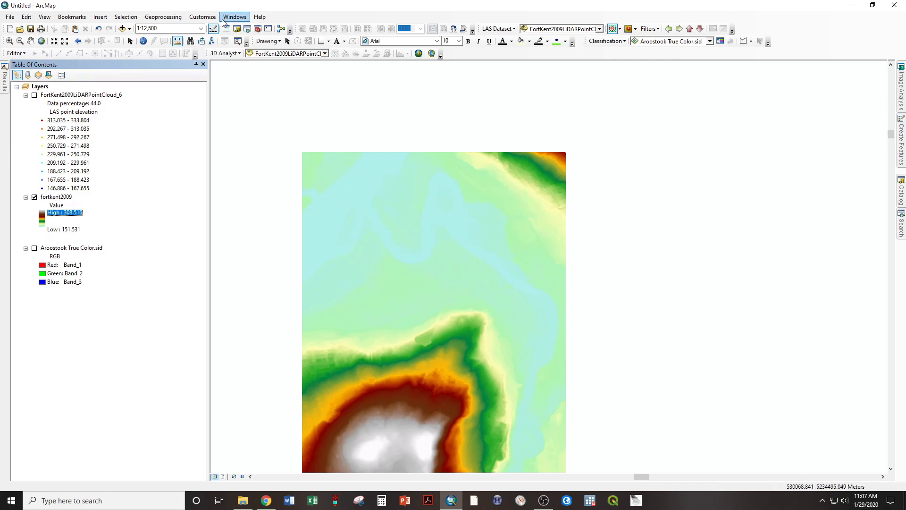
- Apply a Hillshade Function to fortkent2009 through Image Analysis, producing Func_fortkent2009
click(235, 16)
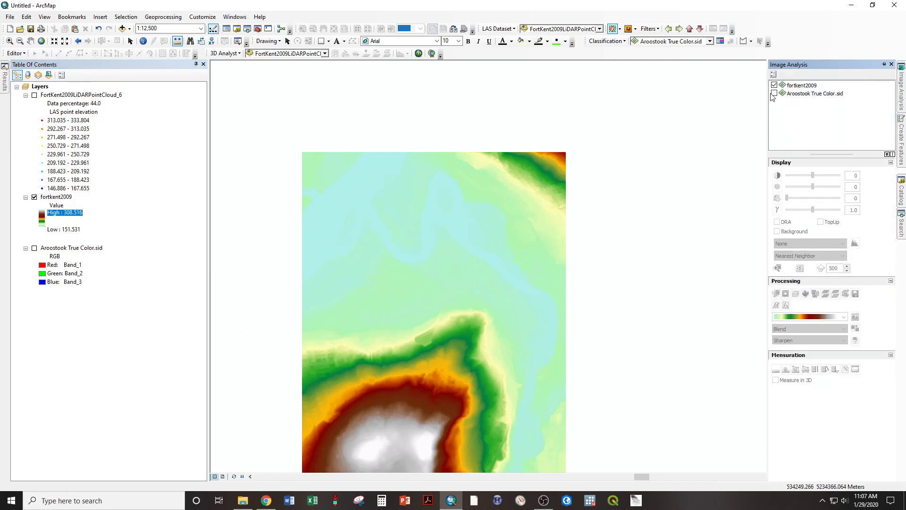
right_click(802, 85)
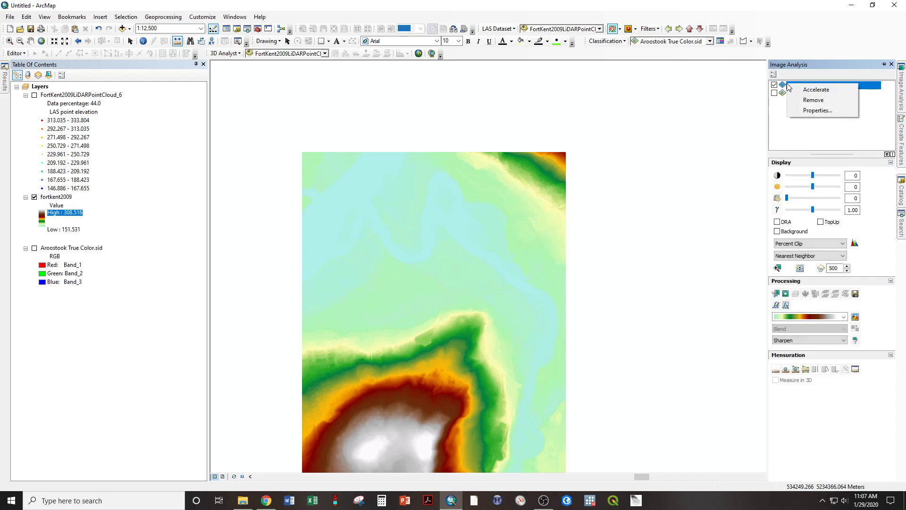
click(816, 89)
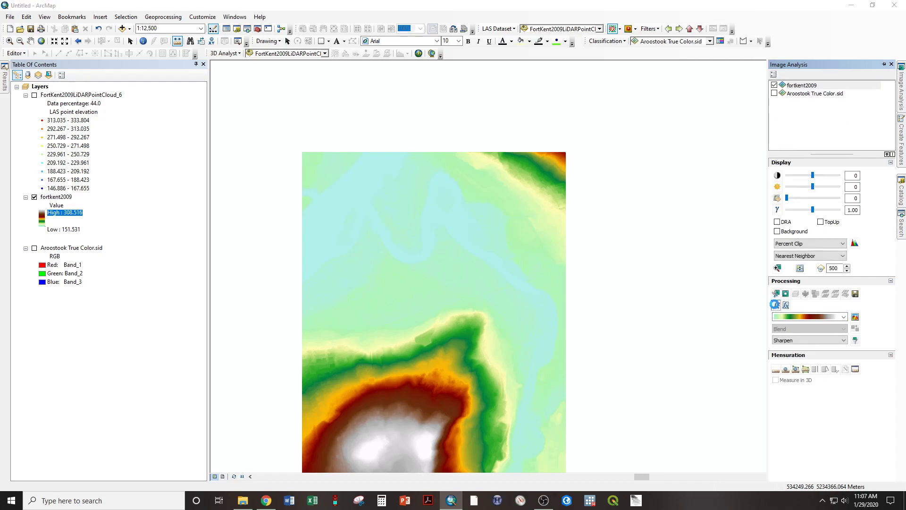
right_click(399, 190)
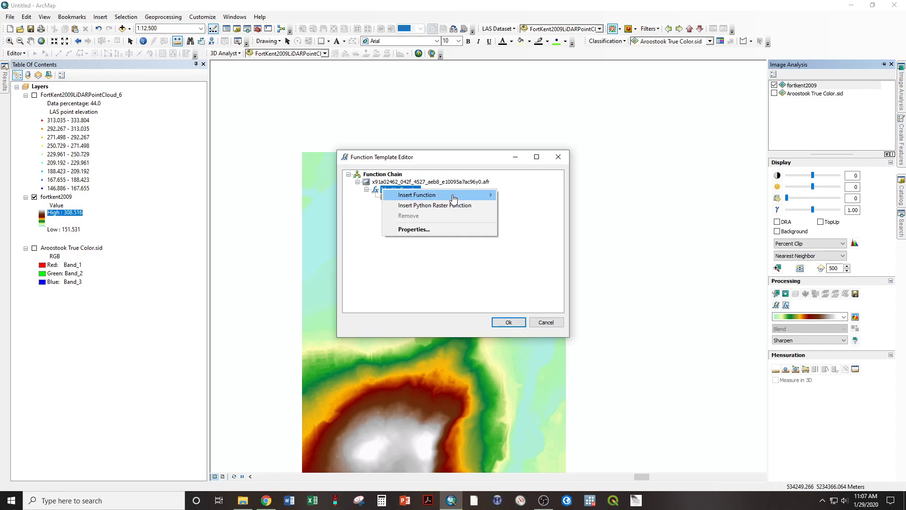
click(416, 195)
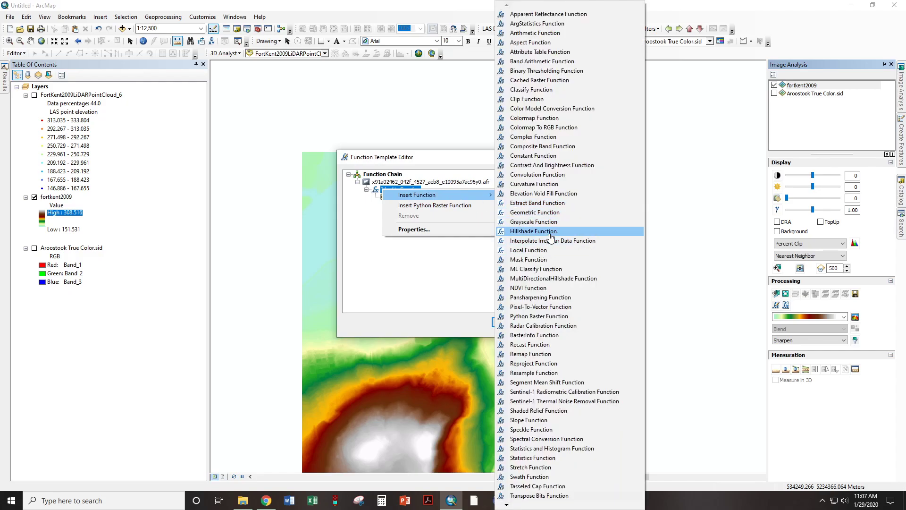
click(533, 231)
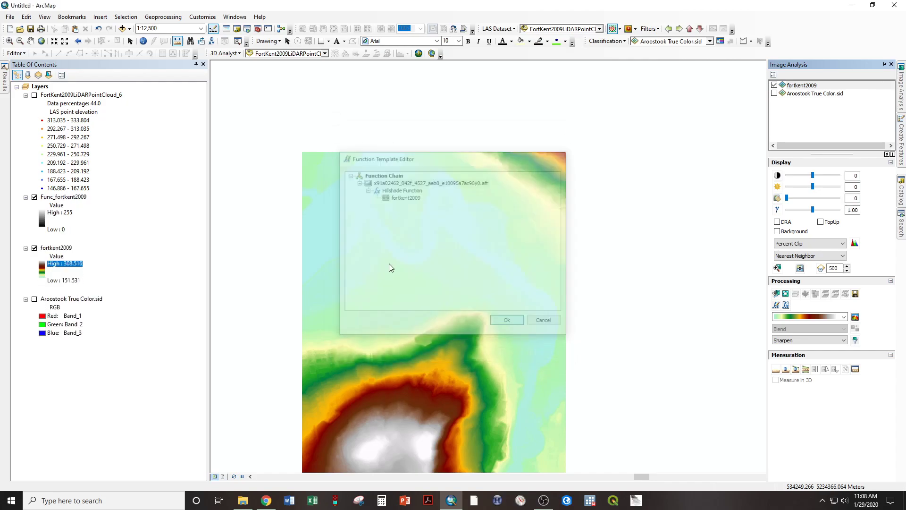
click(506, 319)
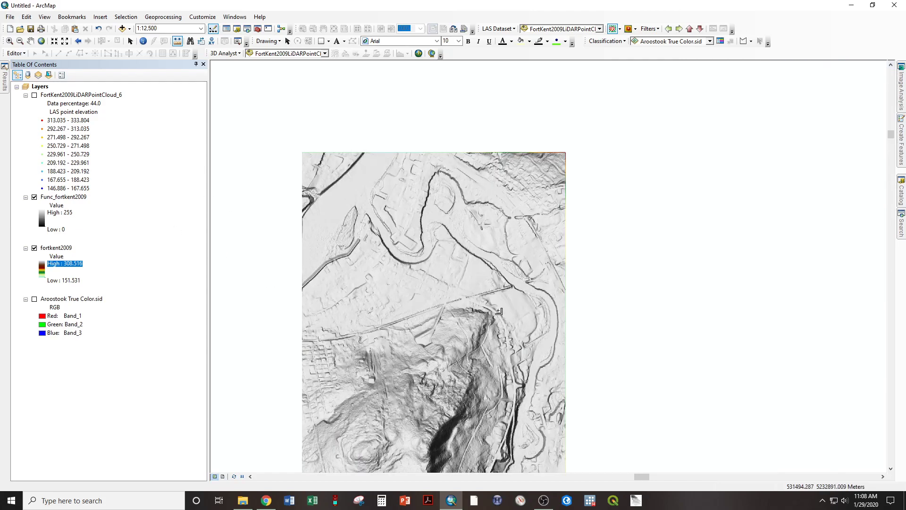
mouse_move(489, 250)
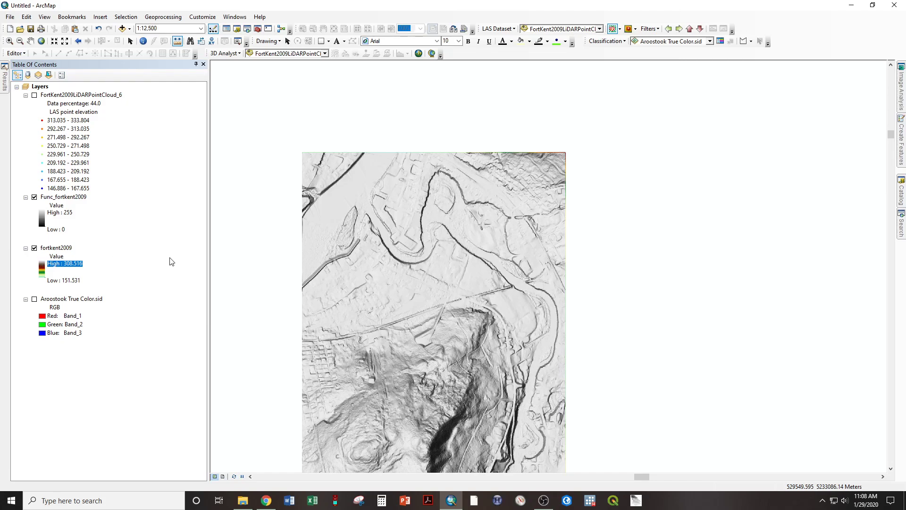
- Turn all layers off, then show the LAS point cloud and Aroostook True Color imagery
click(34, 196)
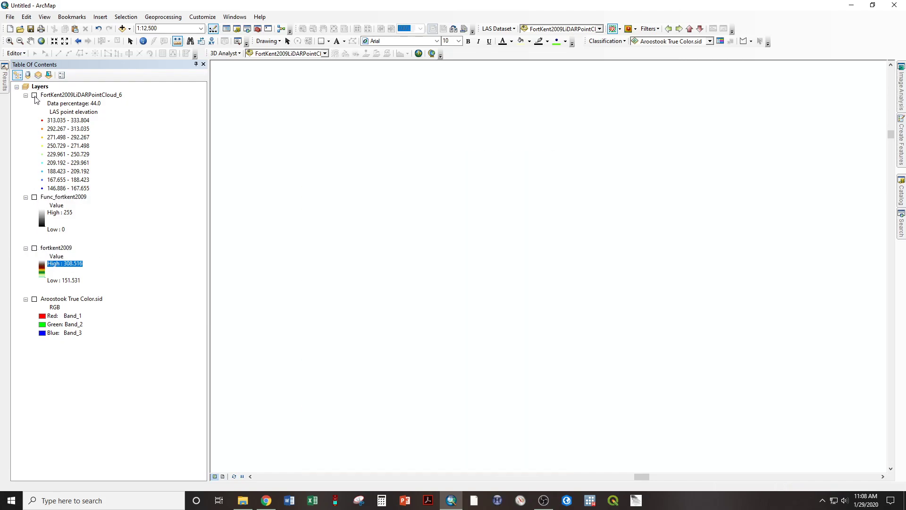
click(34, 95)
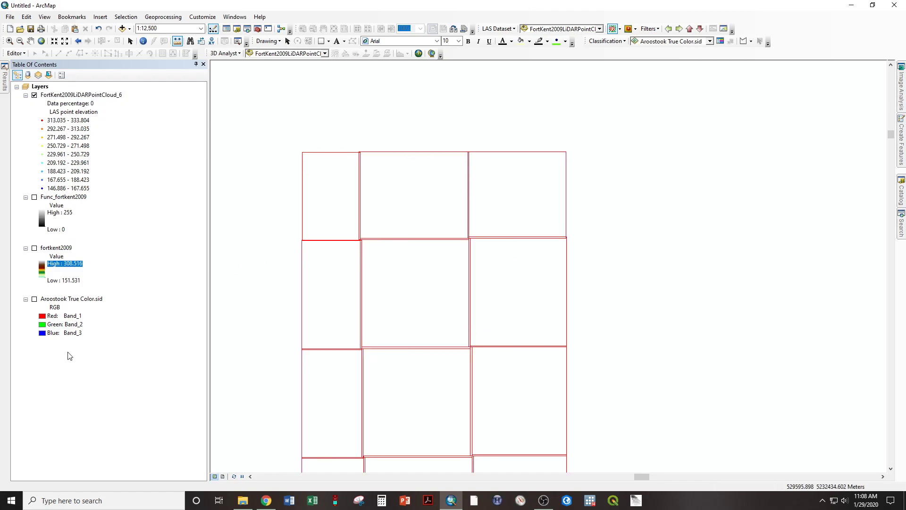
click(34, 298)
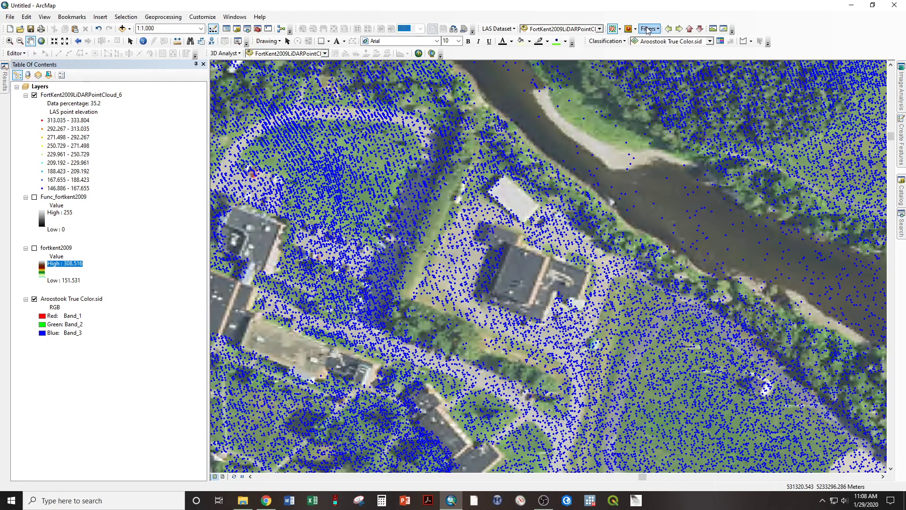
- Choose a different point filter from the LAS Dataset toolbar Filters list
click(647, 29)
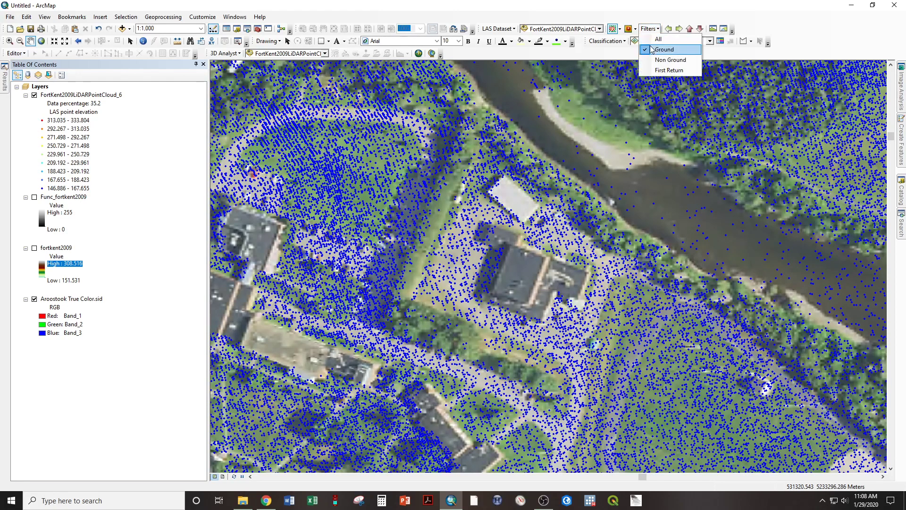
click(665, 49)
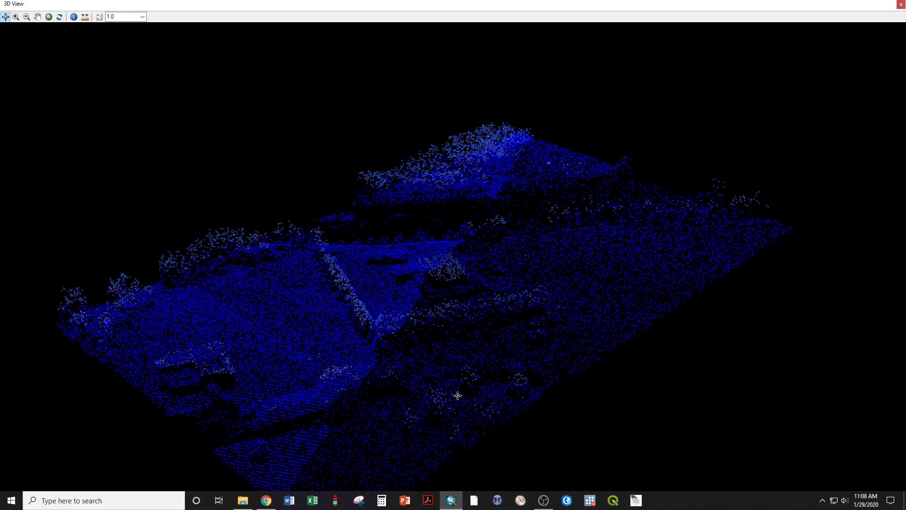
- Orbit the riverside point cloud to a low angle to see canopy and terrain
drag(458, 396, 640, 347)
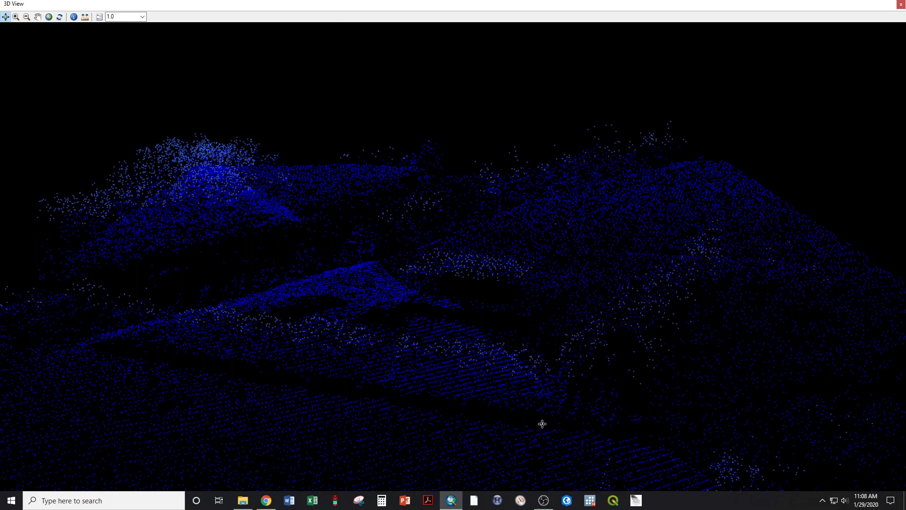
mouse_move(142, 357)
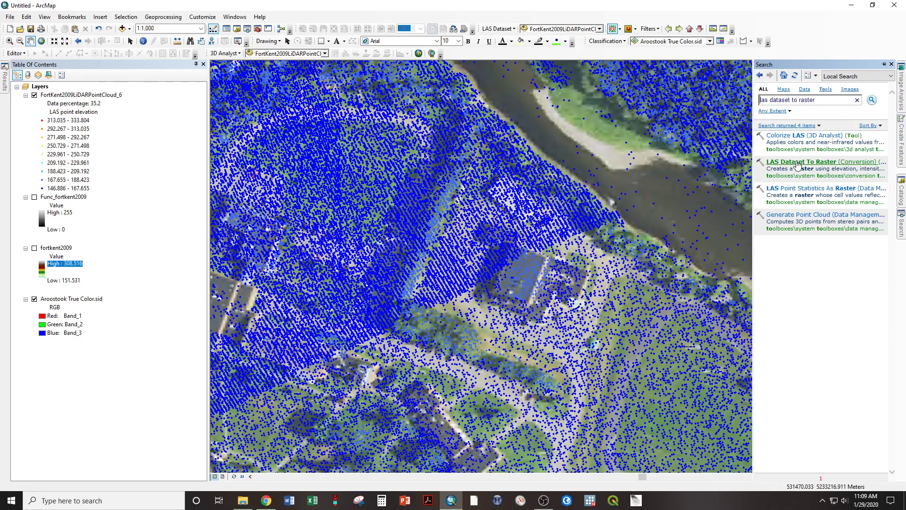
- Convert the LAS dataset to raster fortkent2001 using MAXIMUM cell assignment and sampling value 2
click(826, 162)
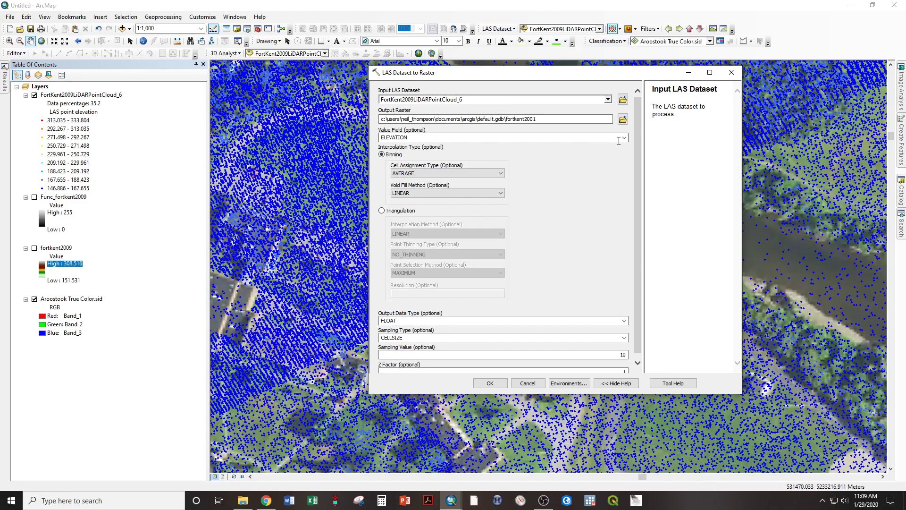
click(446, 173)
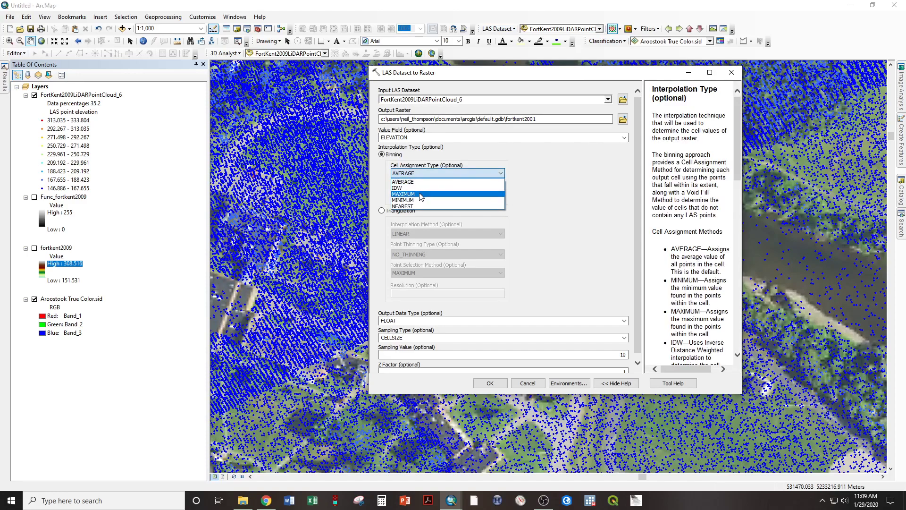
click(404, 193)
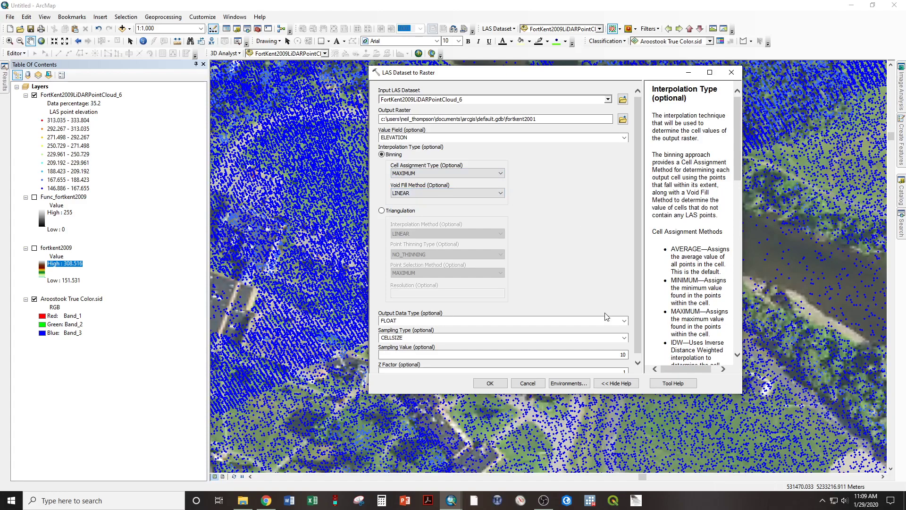
click(501, 354)
text(2)
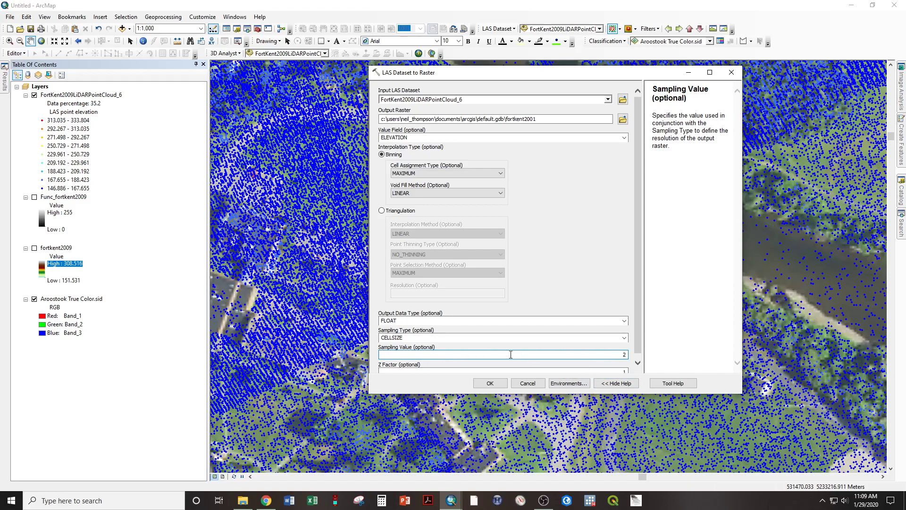
click(490, 383)
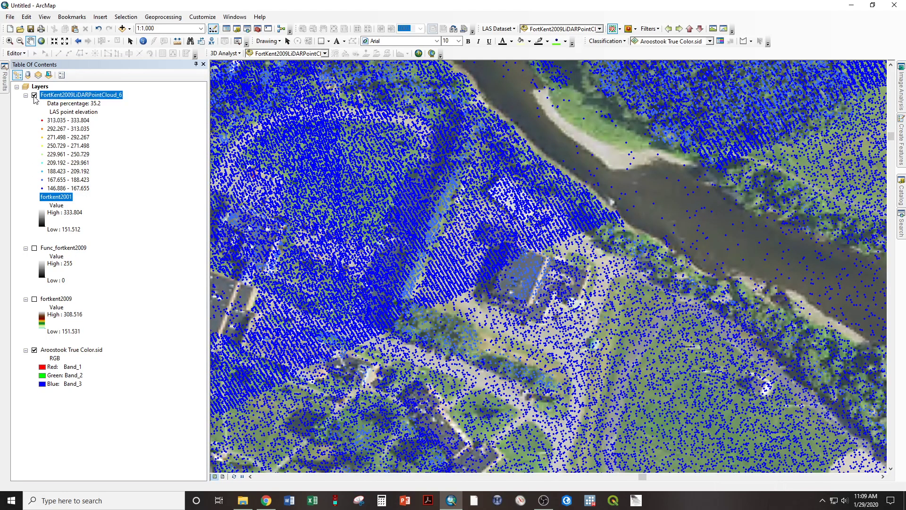
- Hide the LAS point cloud layer and rename the max-elevation raster layer to DSM
click(34, 95)
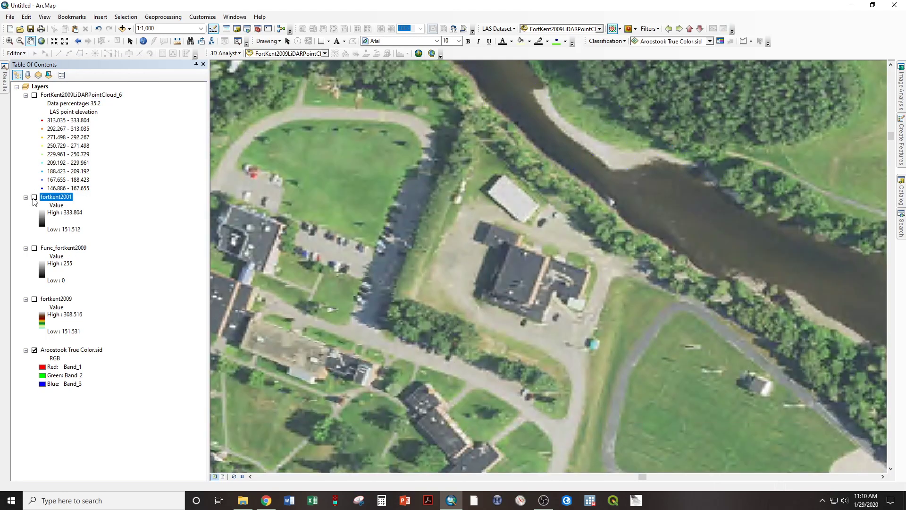
click(34, 196)
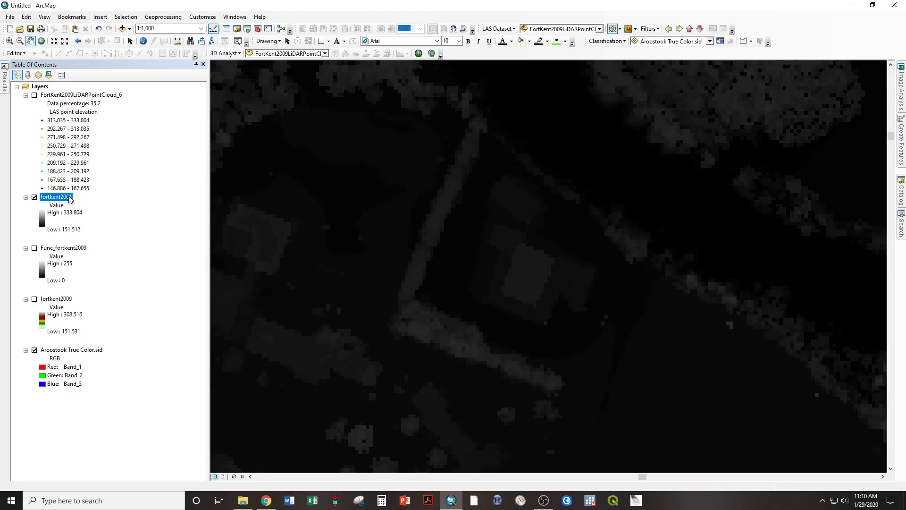
text(DSM)
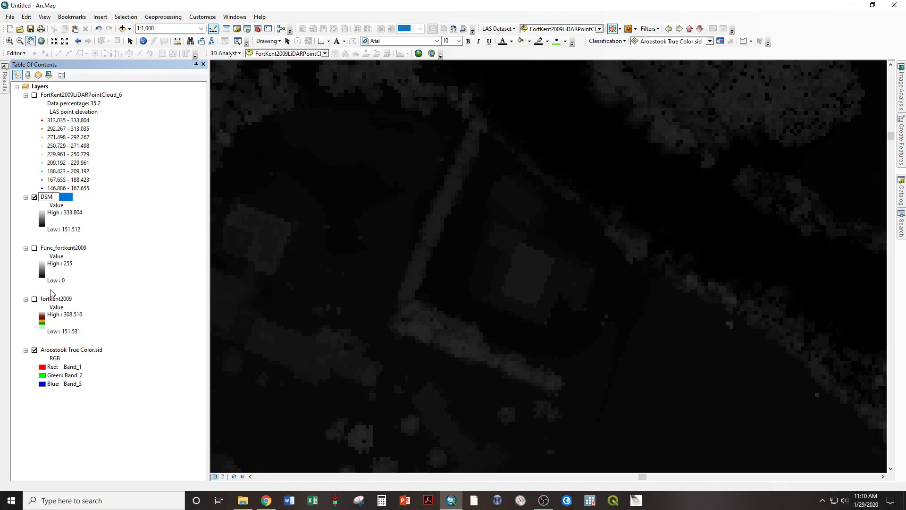
- Rename the fortkent2009 elevation layer to DEM
click(56, 299)
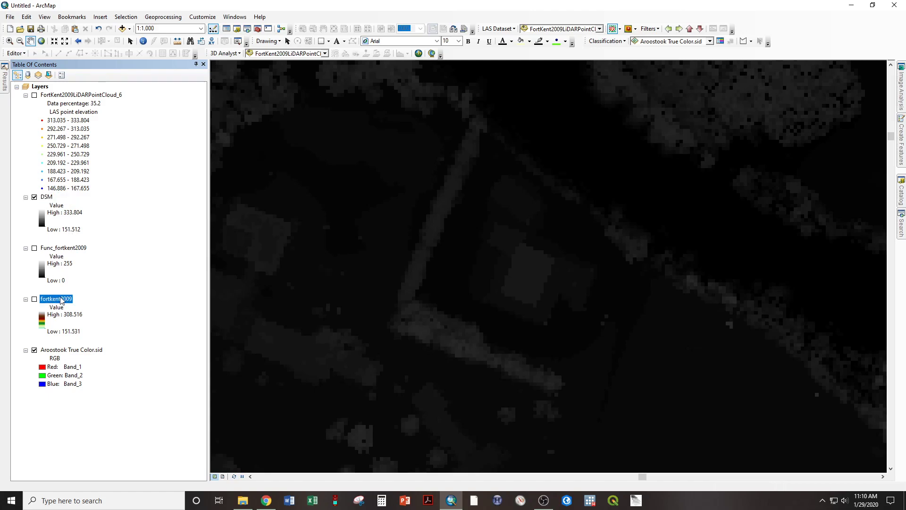
text(DEM)
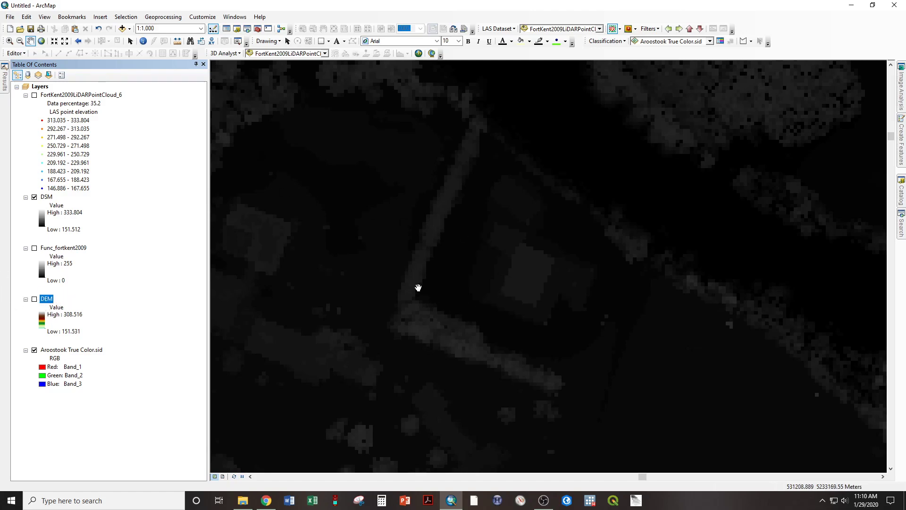
double_click(46, 298)
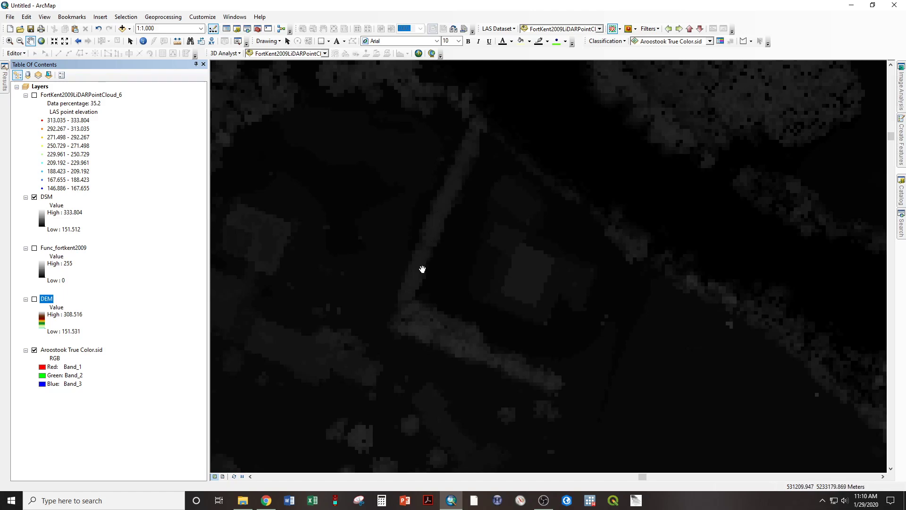
mouse_move(394, 336)
text(raster minus)
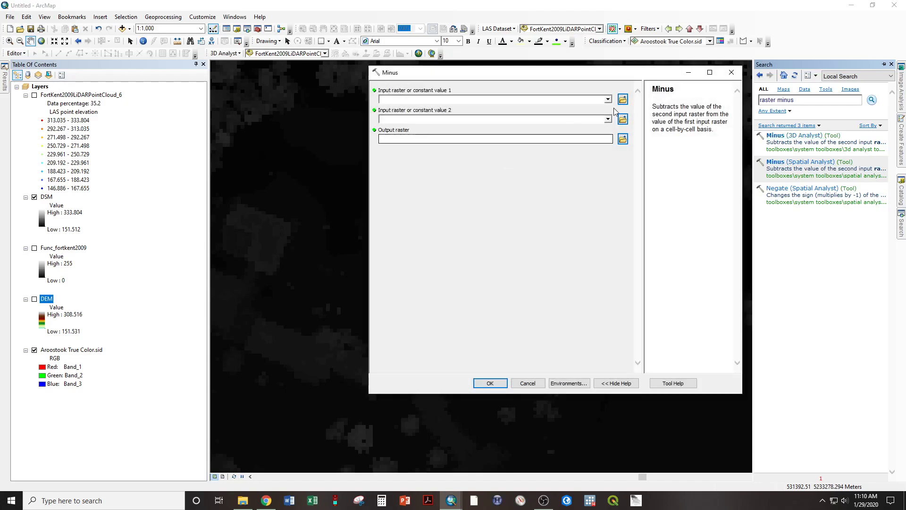
- Subtract DEM from DSM with the Minus tool, saving the output as CHM
click(608, 98)
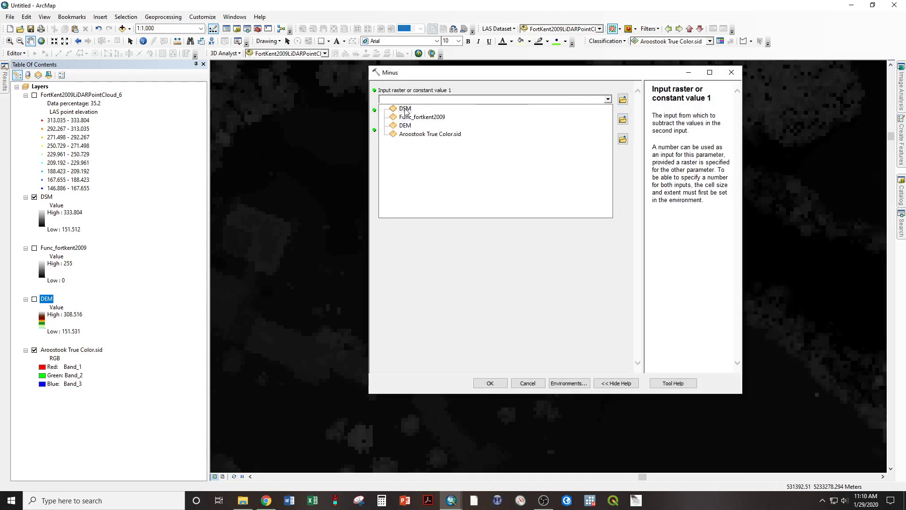
click(406, 108)
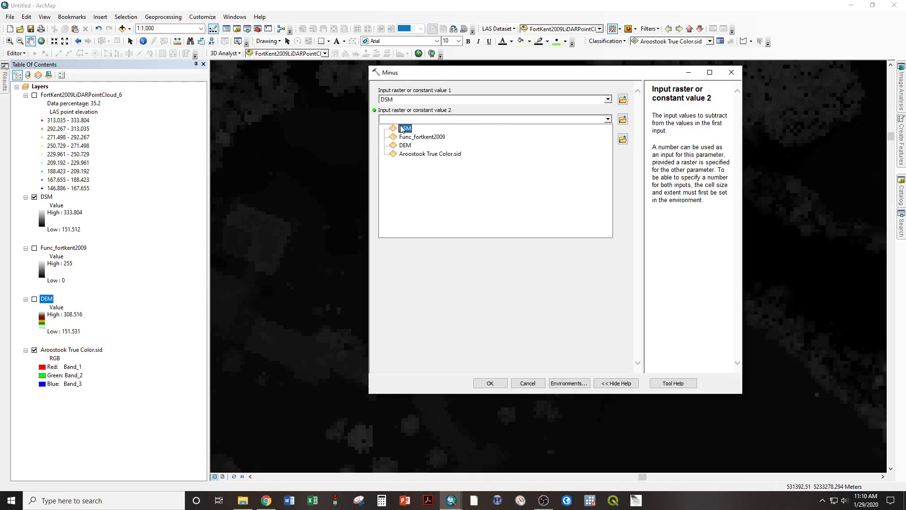
click(406, 145)
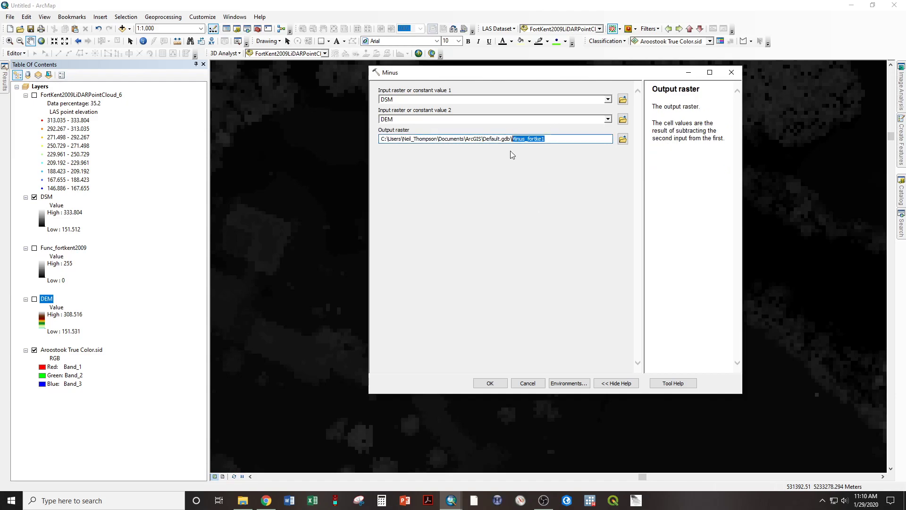
text(CHM)
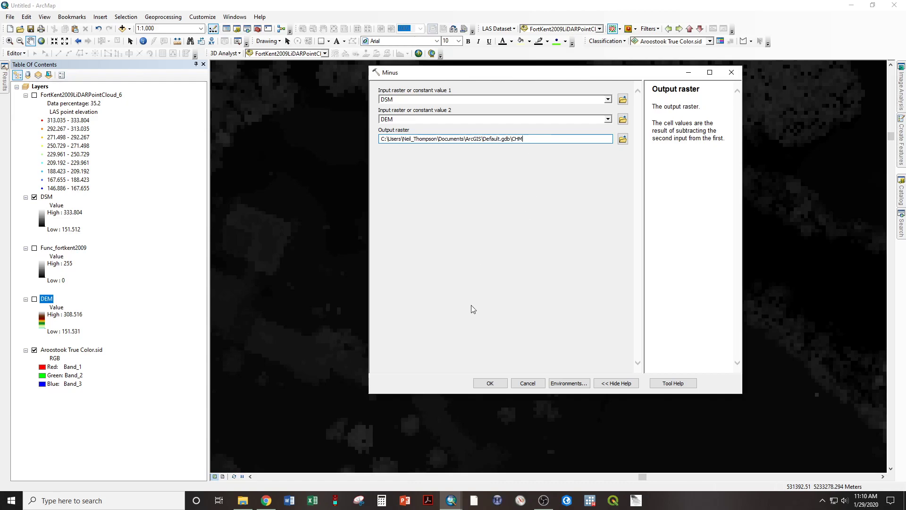
click(489, 383)
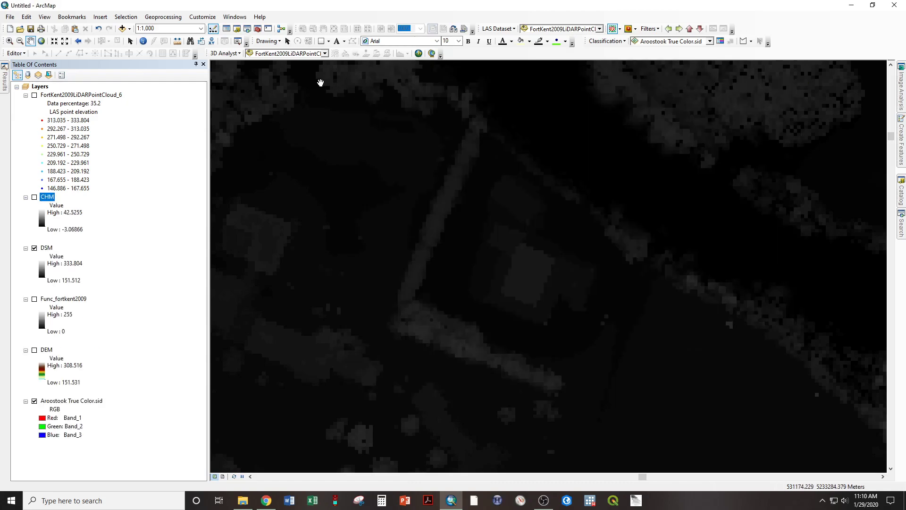
- Turn on the CHM layer to view canopy heights from -3.06866 to 42.5255
click(34, 198)
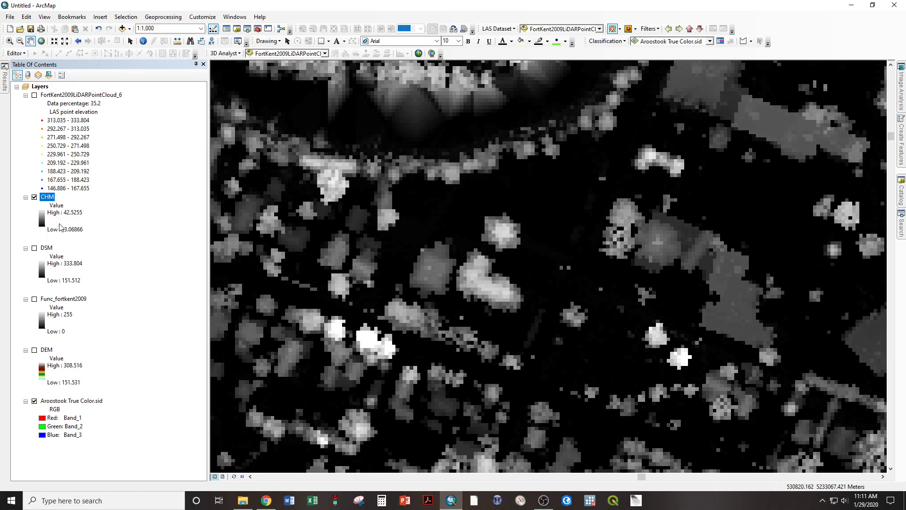
mouse_move(340, 302)
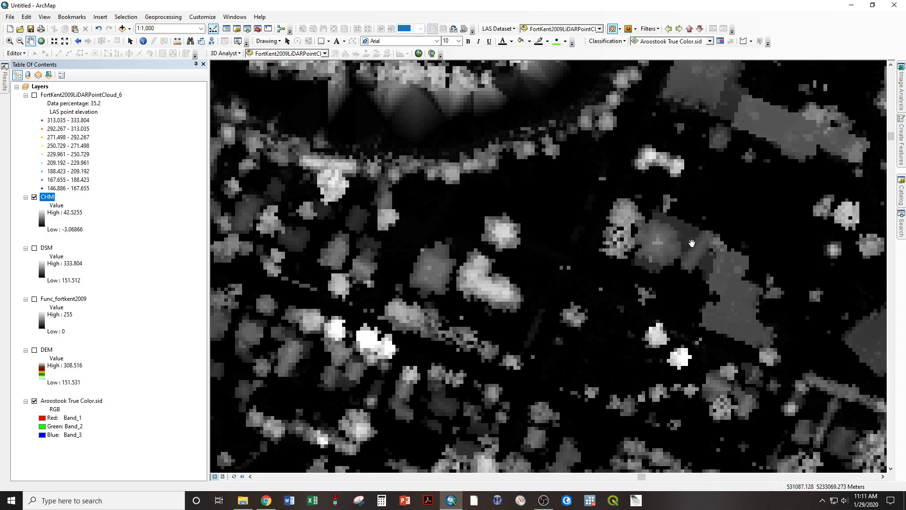
mouse_move(761, 144)
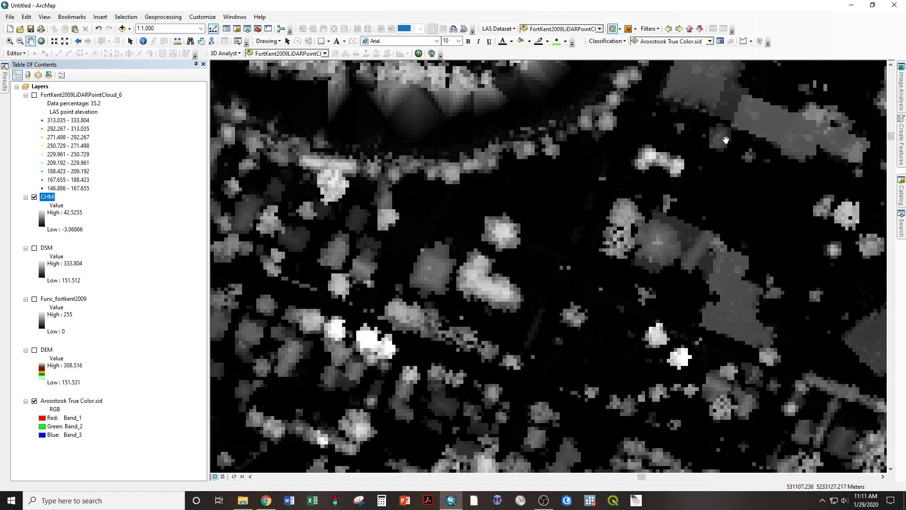
mouse_move(733, 157)
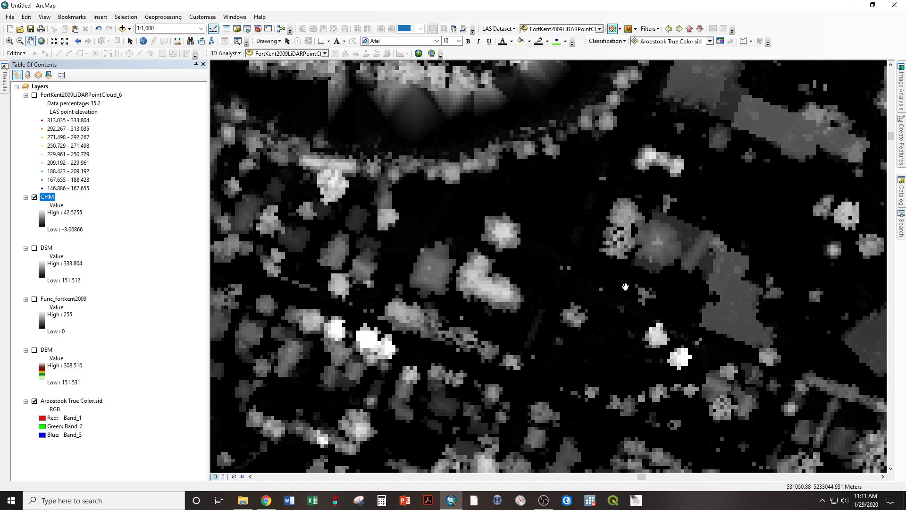
mouse_move(303, 223)
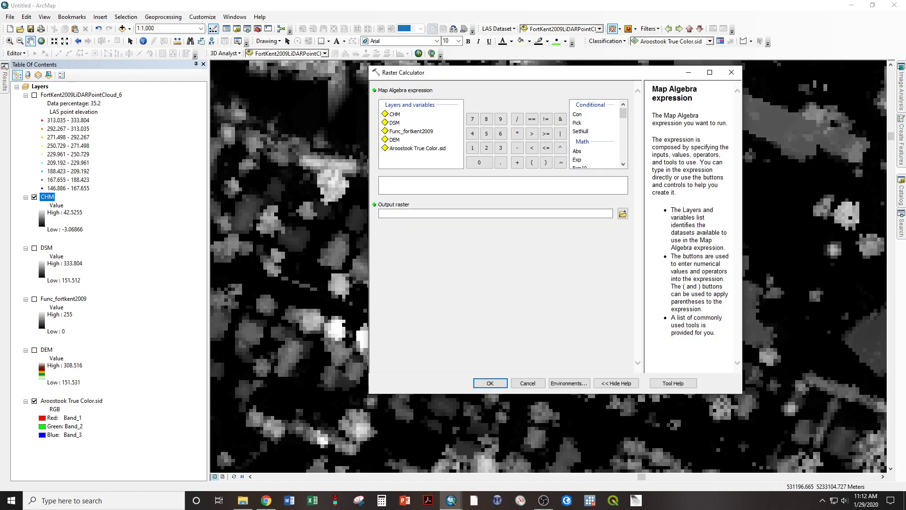
- Run Raster Calculator with Con("CHM"<0,0,"CHM"), saving the output as chm_clean
click(576, 114)
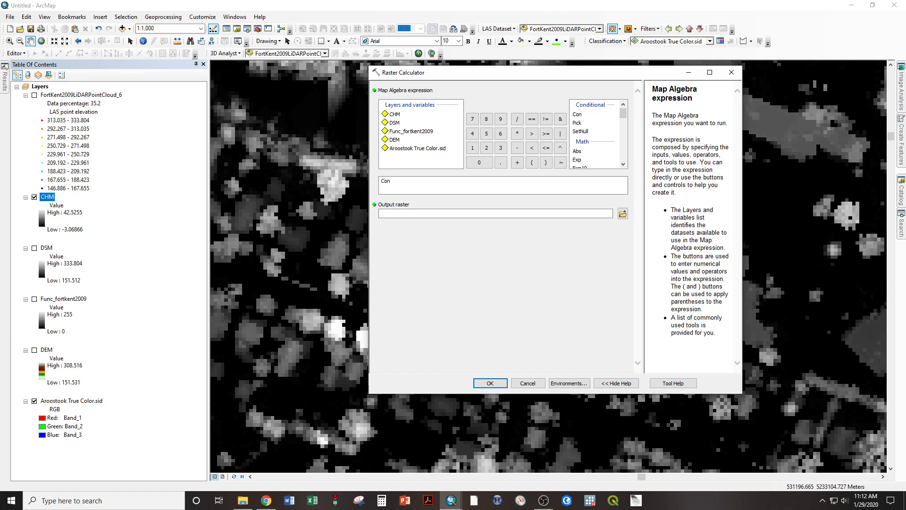
click(531, 162)
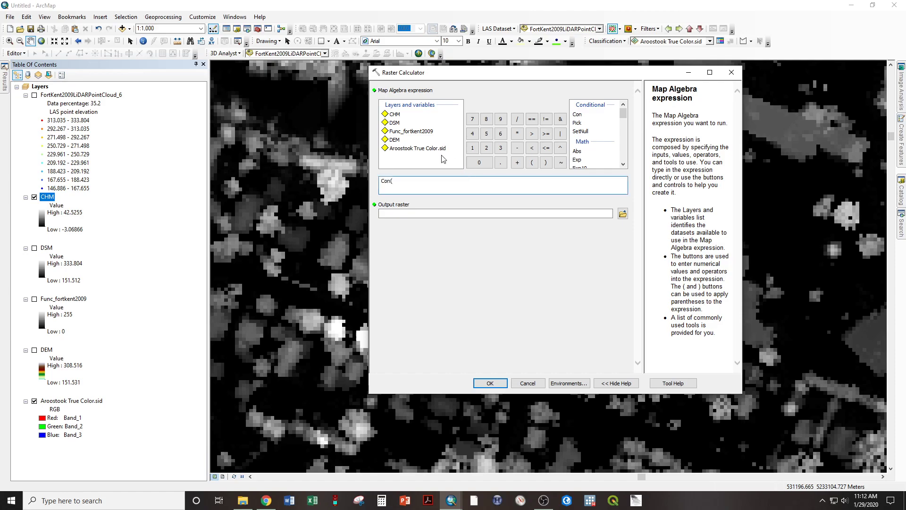
double_click(395, 114)
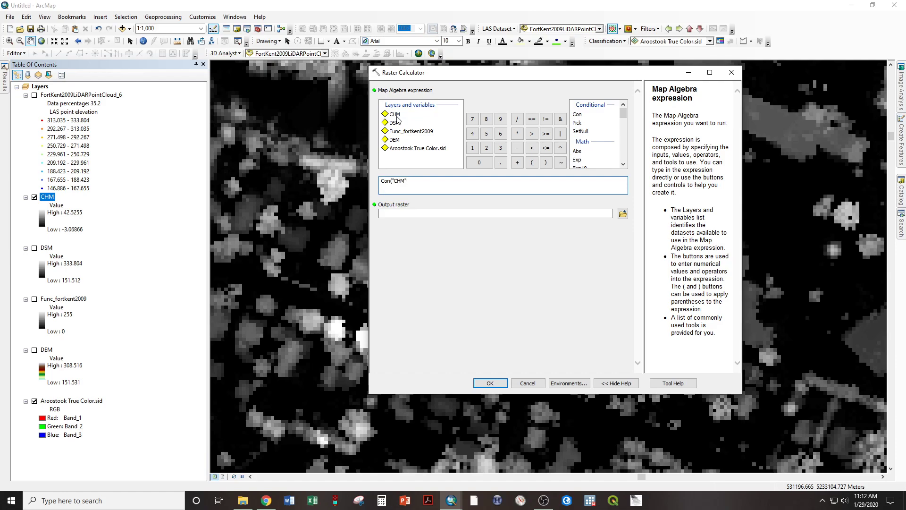
text(<0)
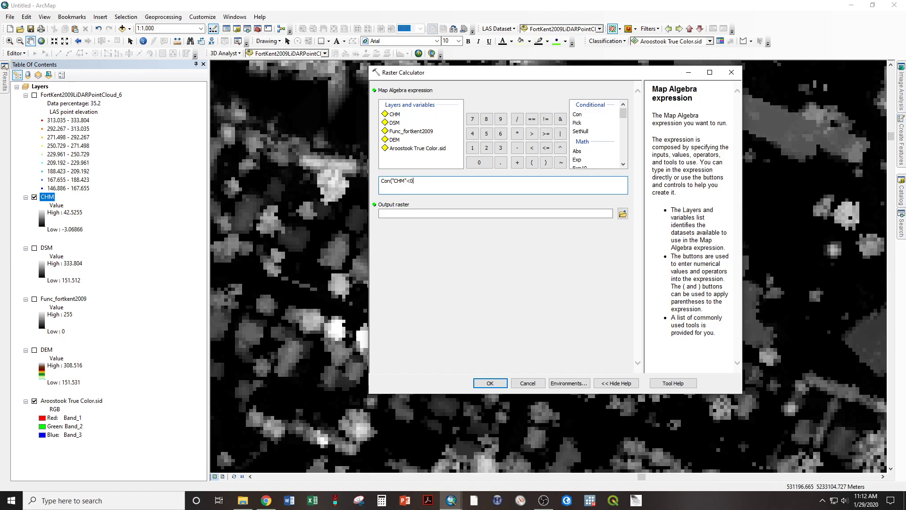
text(,0)
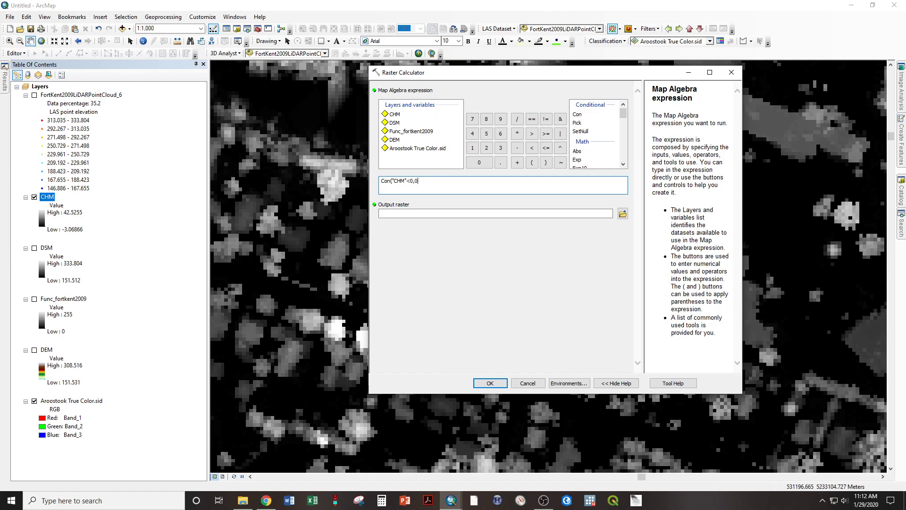
text(,"CHM)
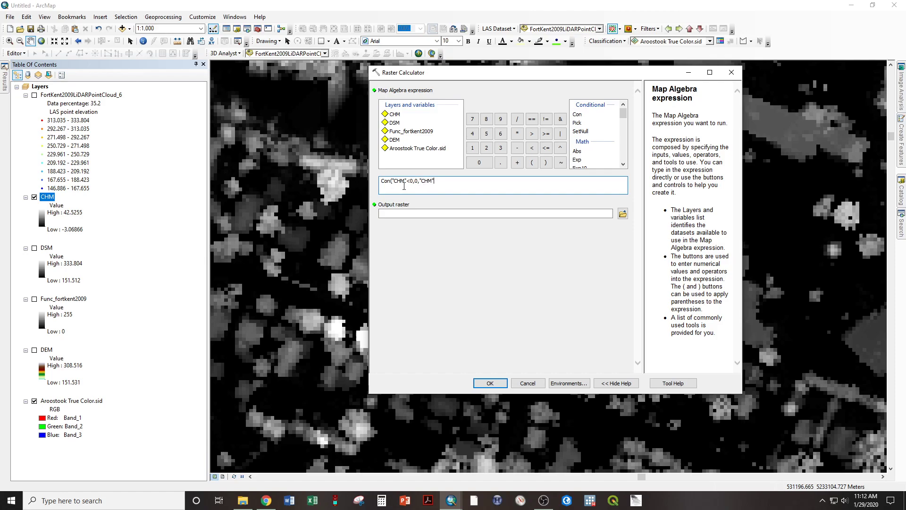
mouse_move(333, 185)
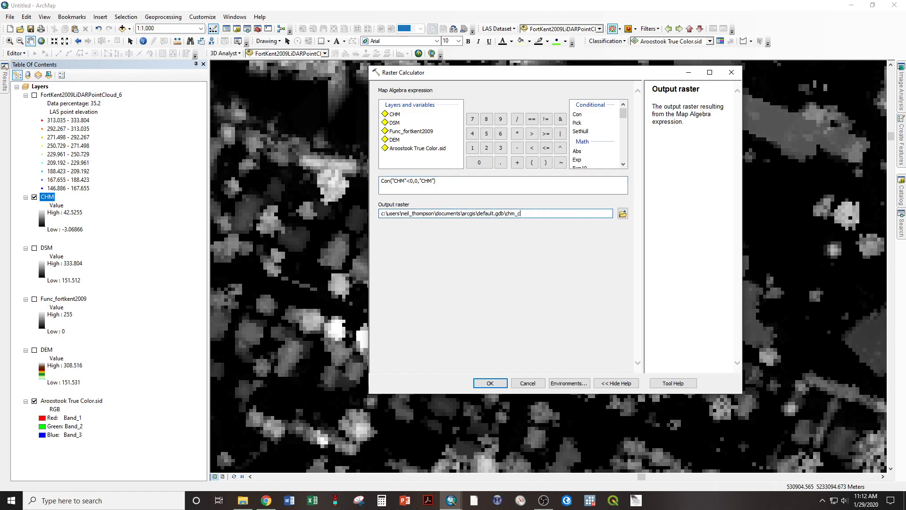
text(lean)
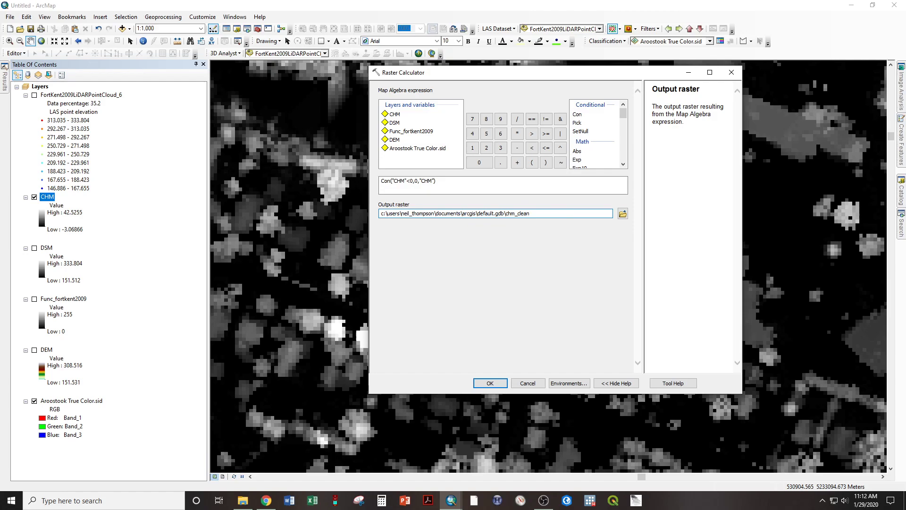
click(489, 383)
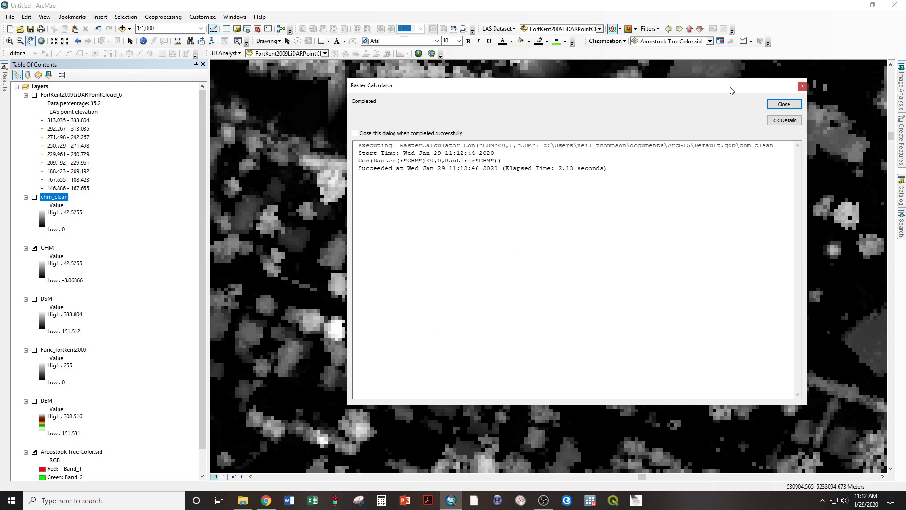
- Close the Raster Calculator completion report, leaving chm_clean ranging from 0 to 42.5255
click(784, 104)
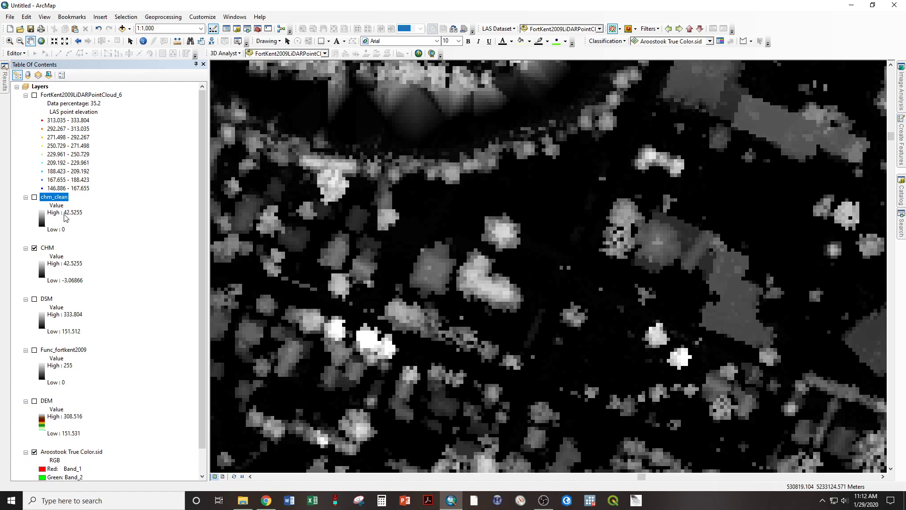
mouse_move(74, 284)
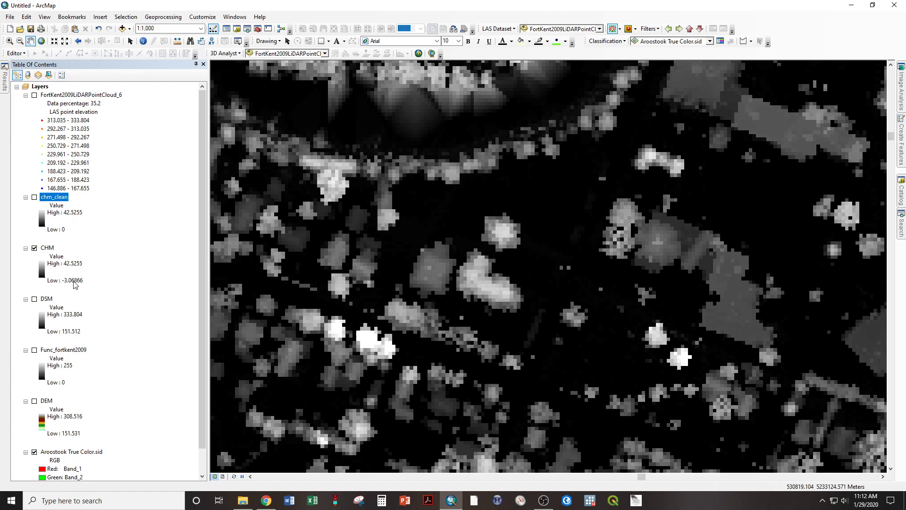